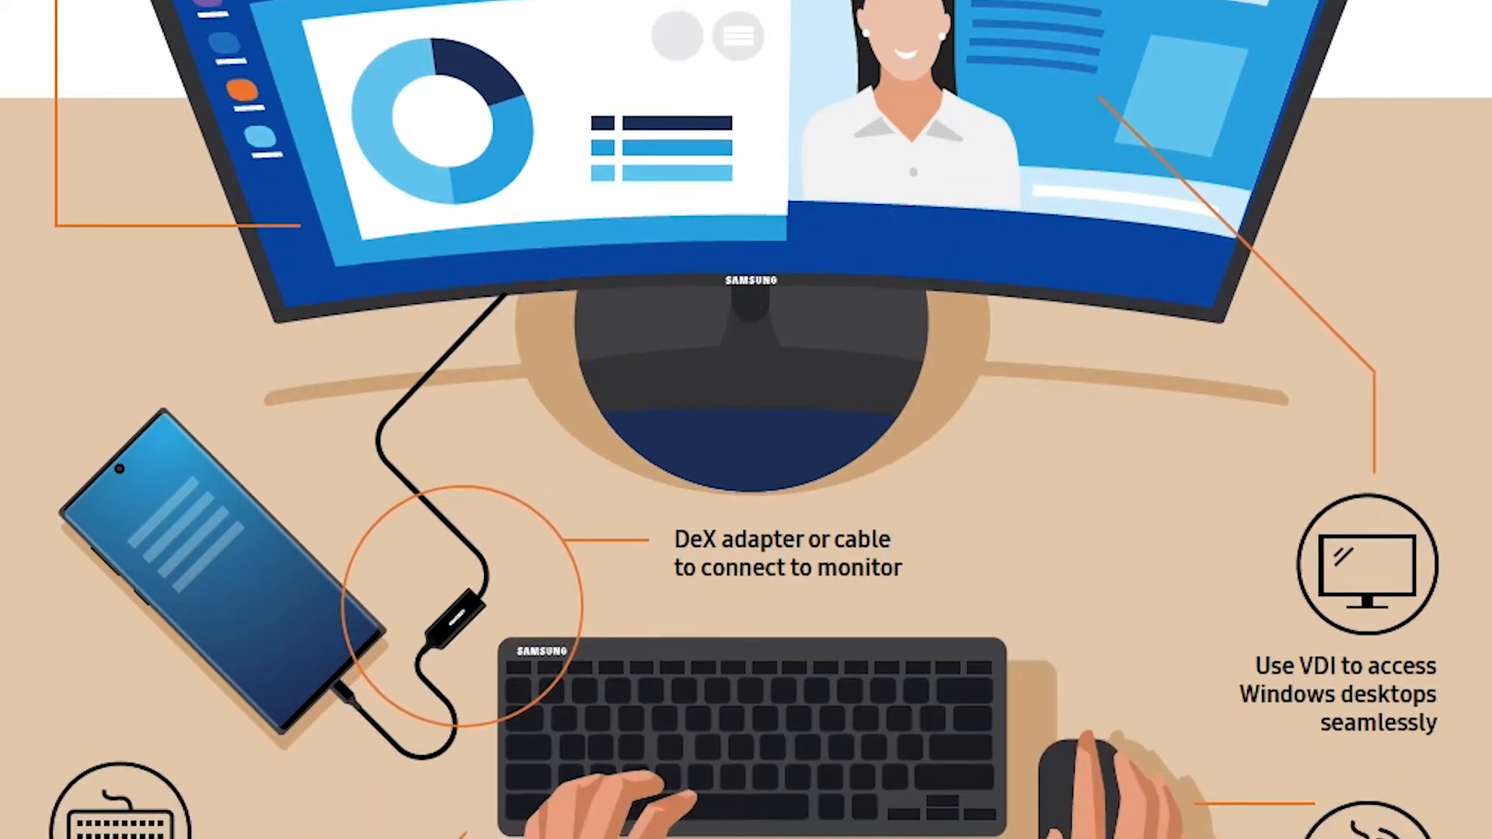
Launch the My Files file manager from the DeX desktop
scroll("down", 3)
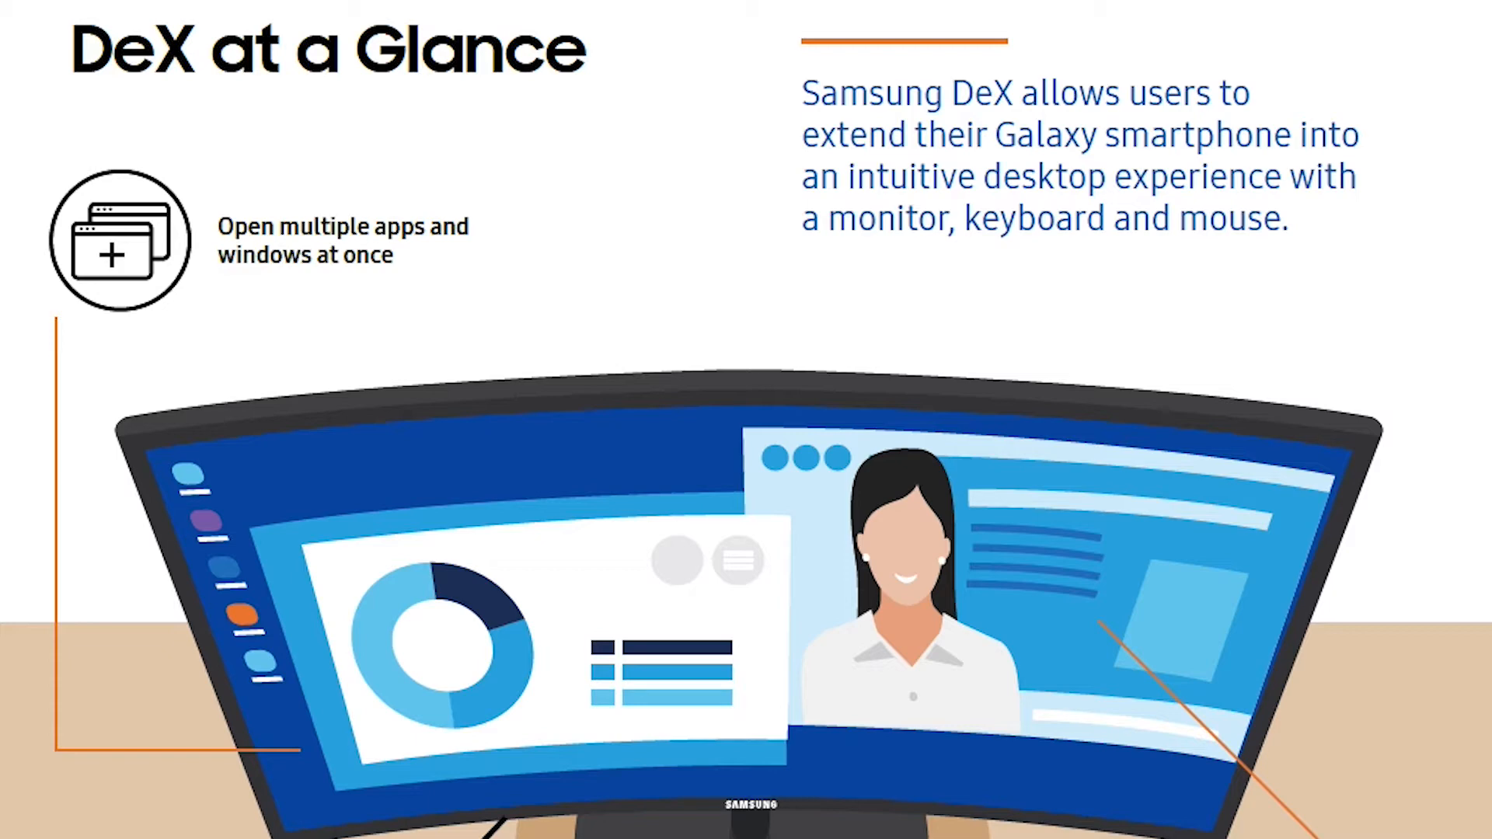
scroll("down", 3)
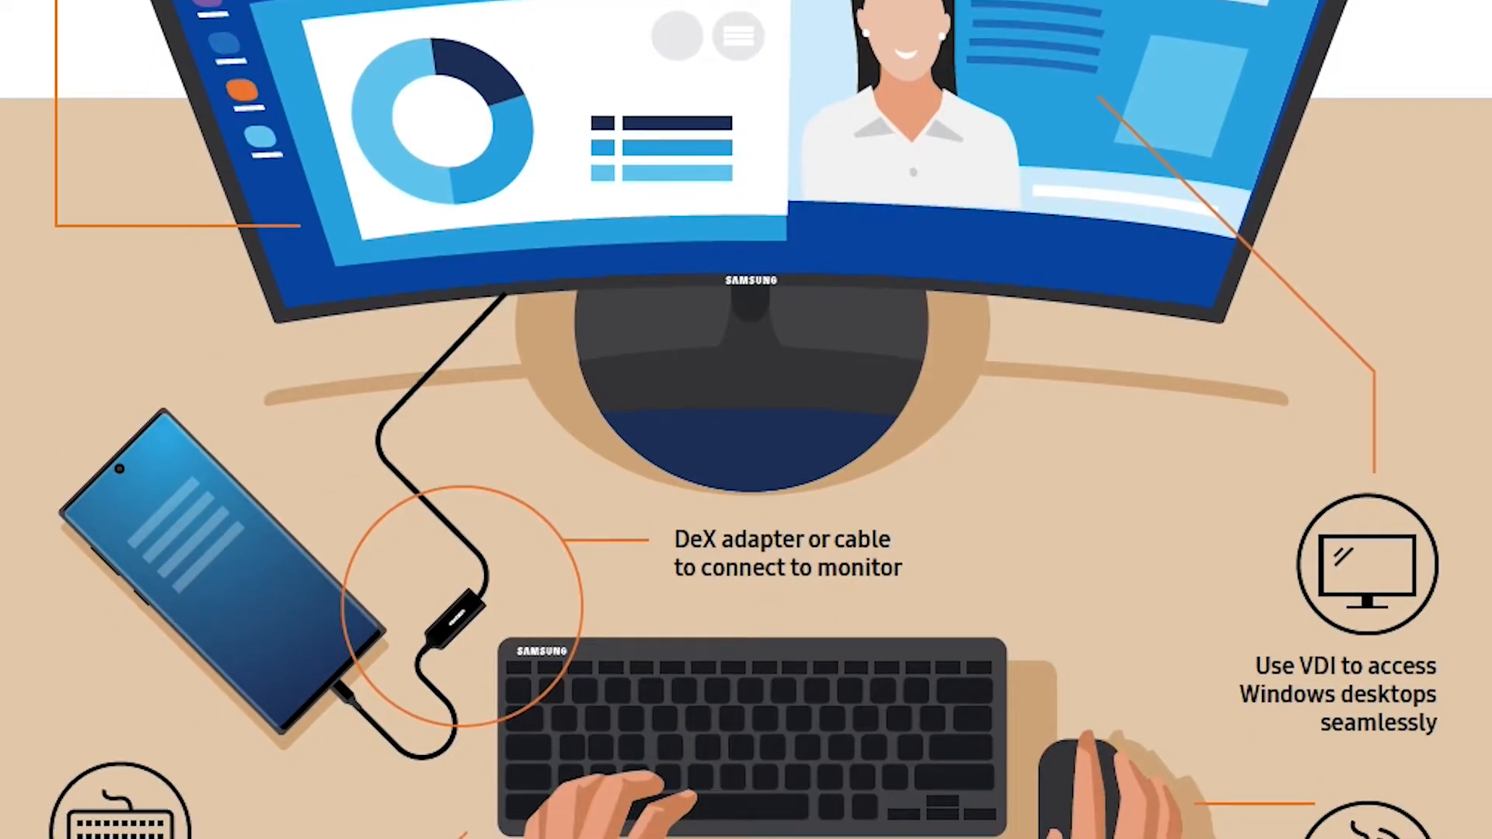
scroll("down", 3)
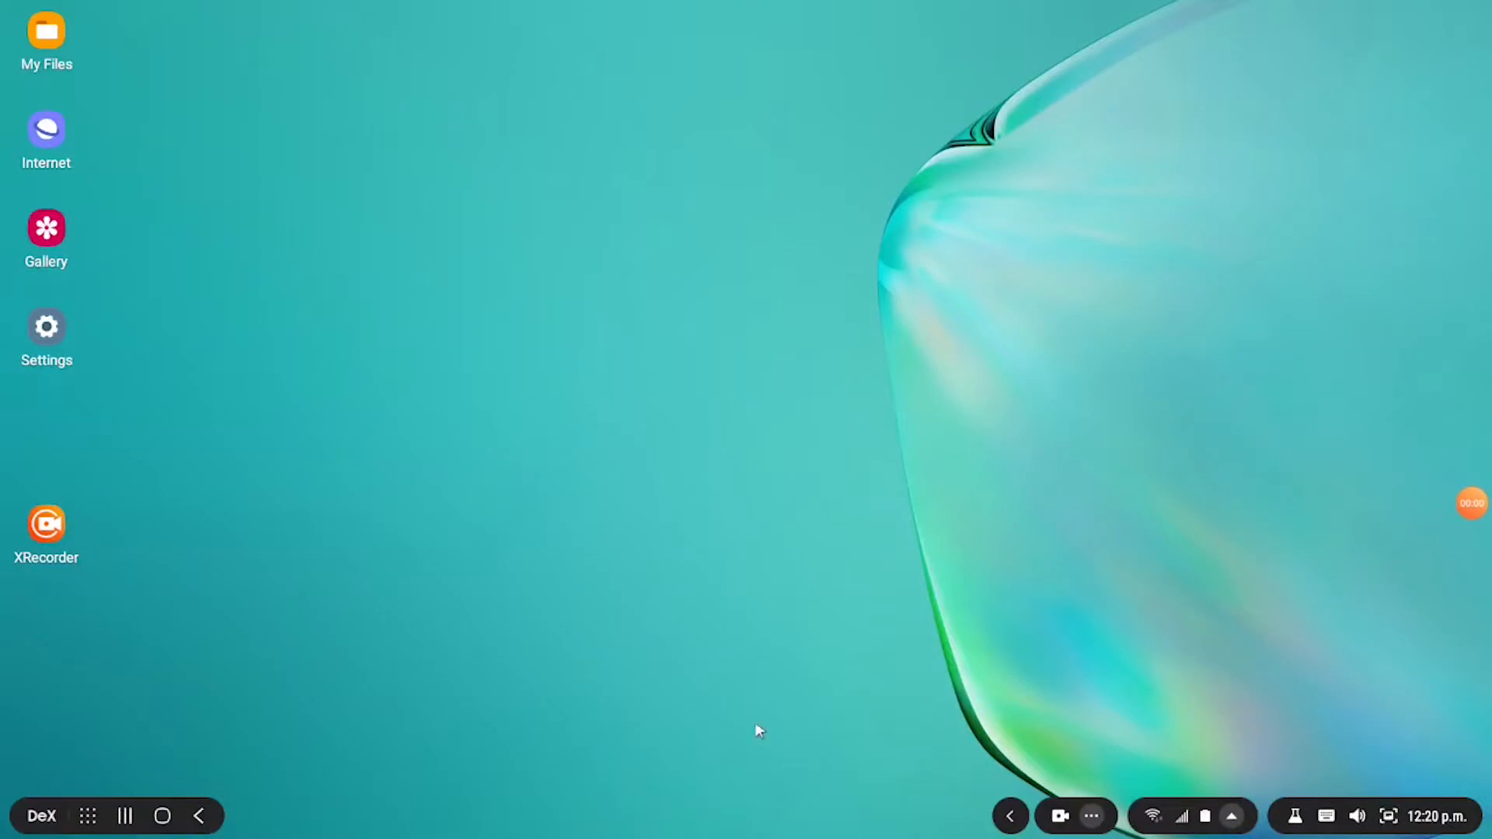
mouse_move(93, 146)
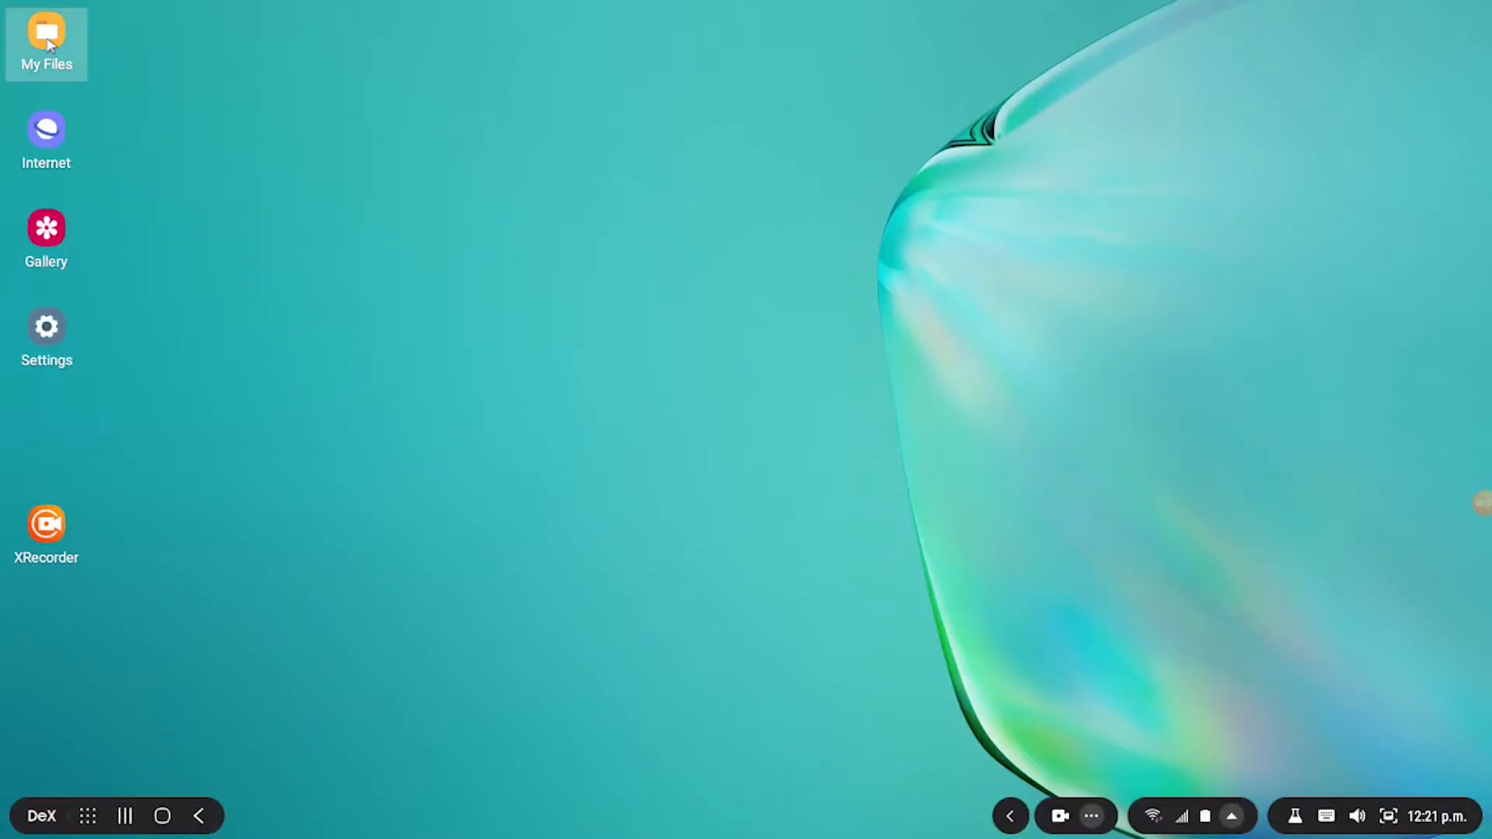
mouse_move(54, 522)
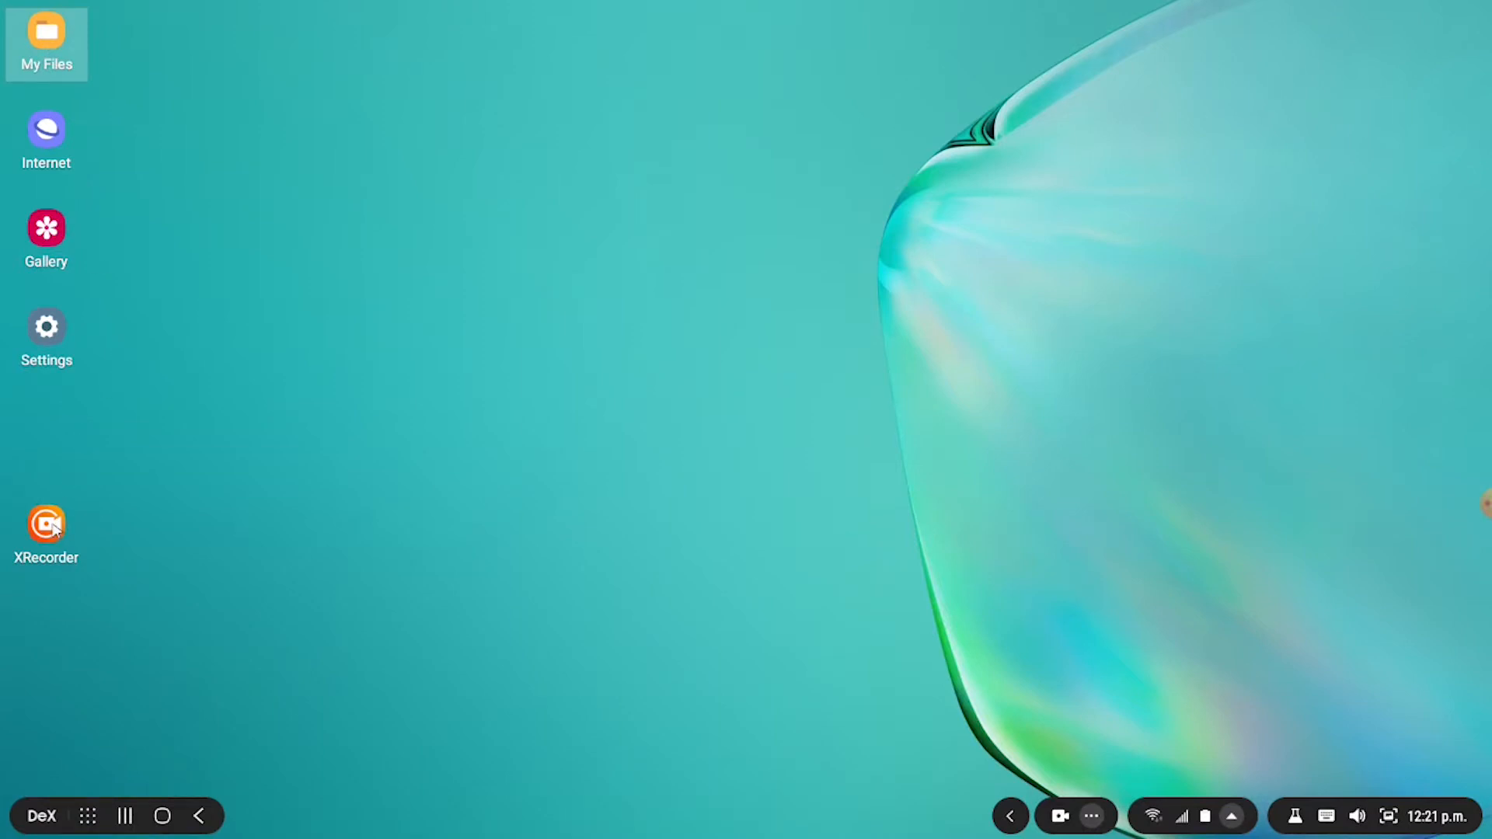
double_click(45, 32)
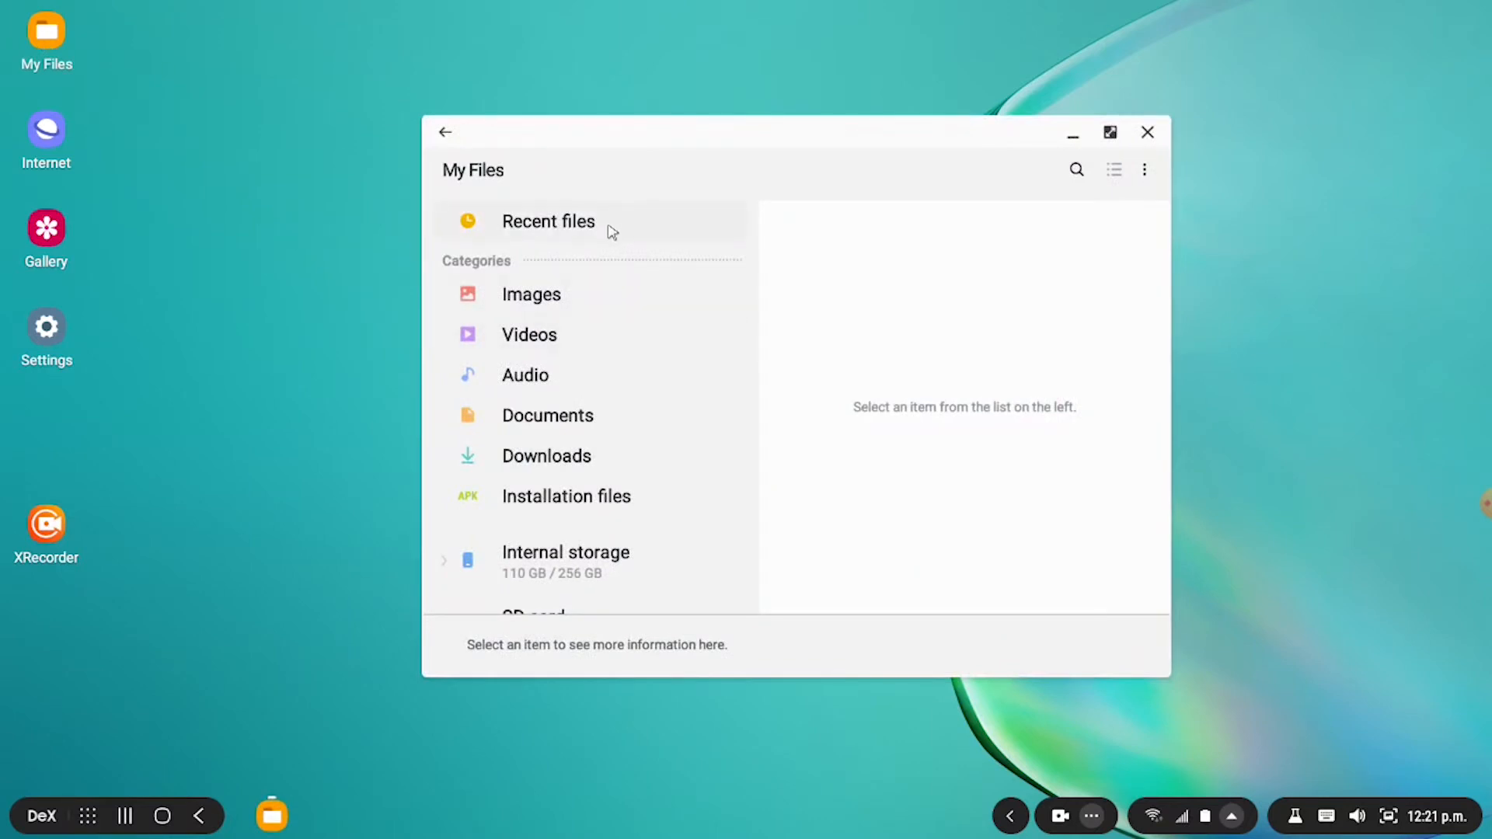
Show the Videos category listing 18 folders totalling 25.01 GB
scroll("down", 3)
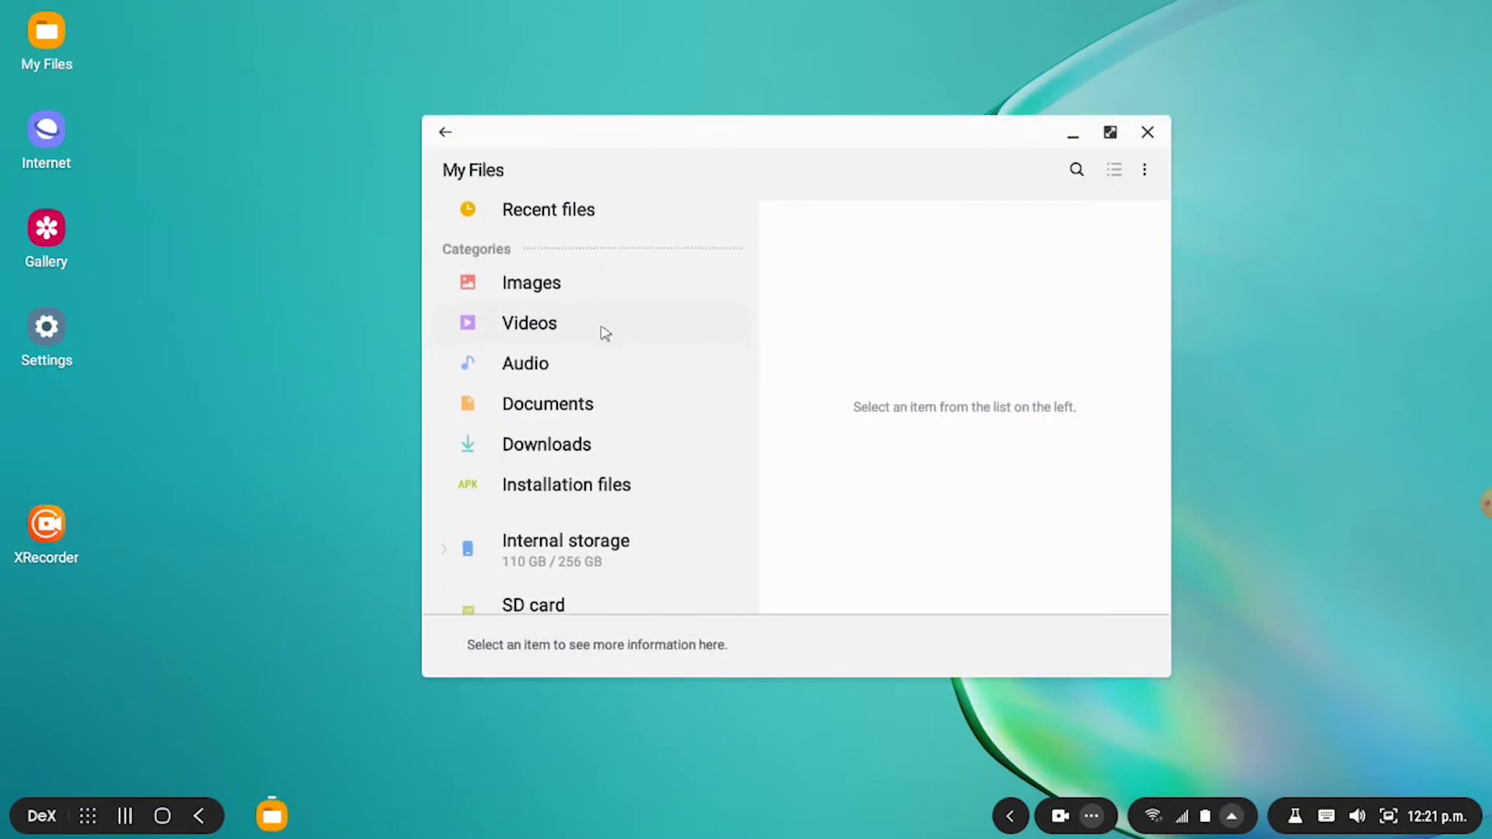
left_click(532, 282)
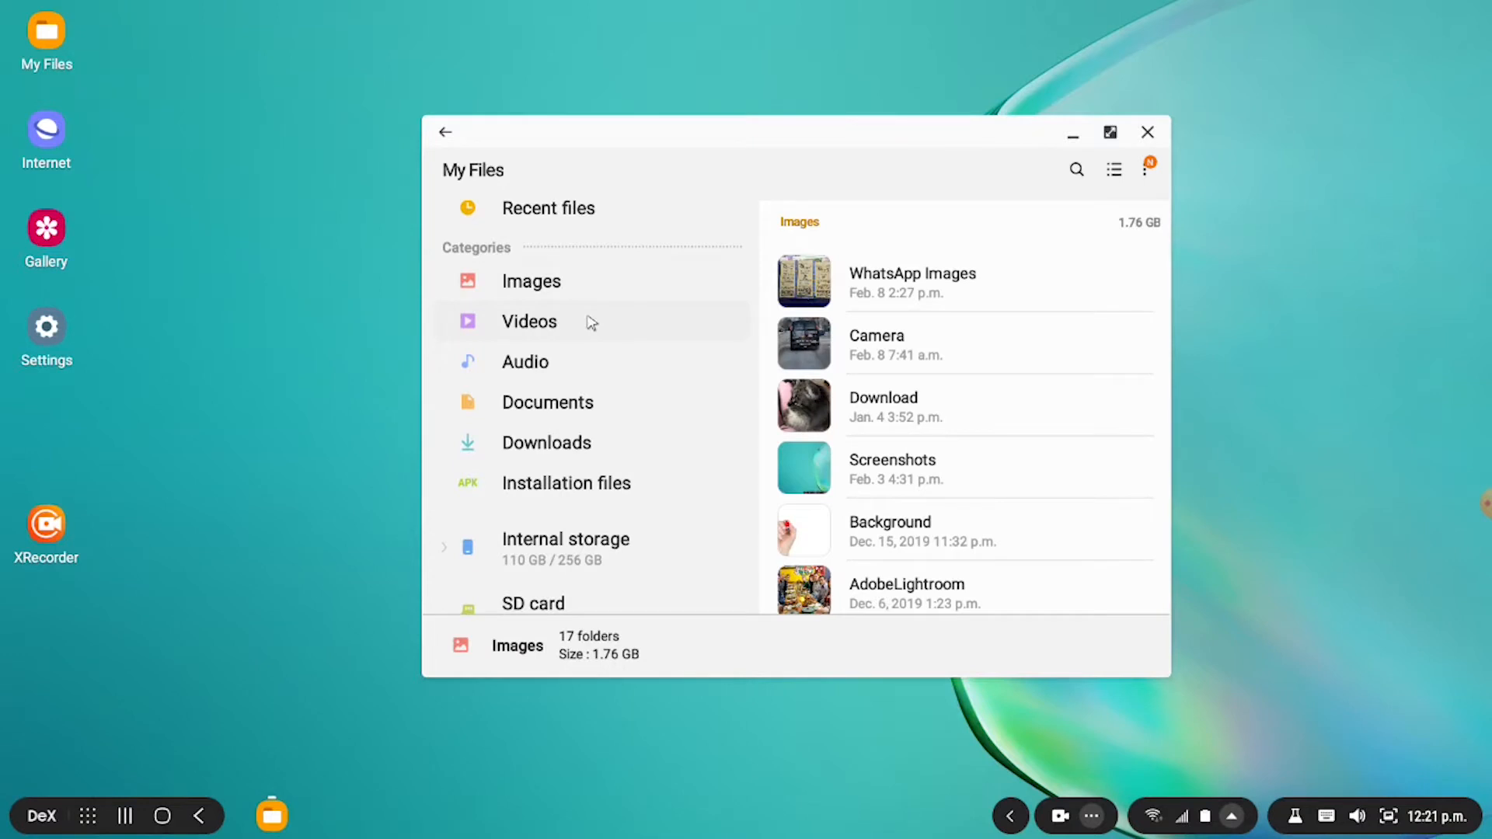
left_click(529, 321)
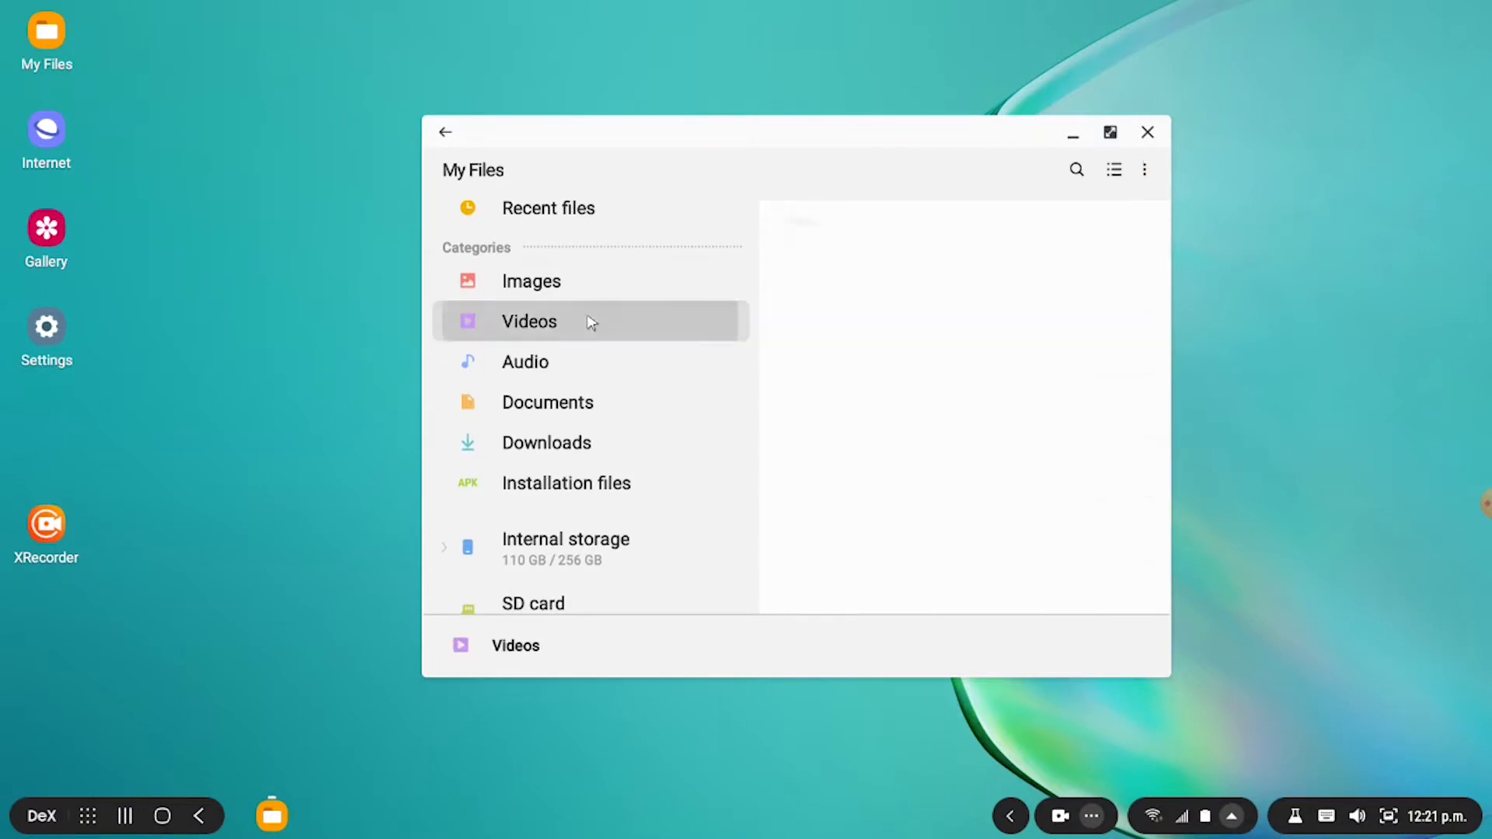
left_click(528, 320)
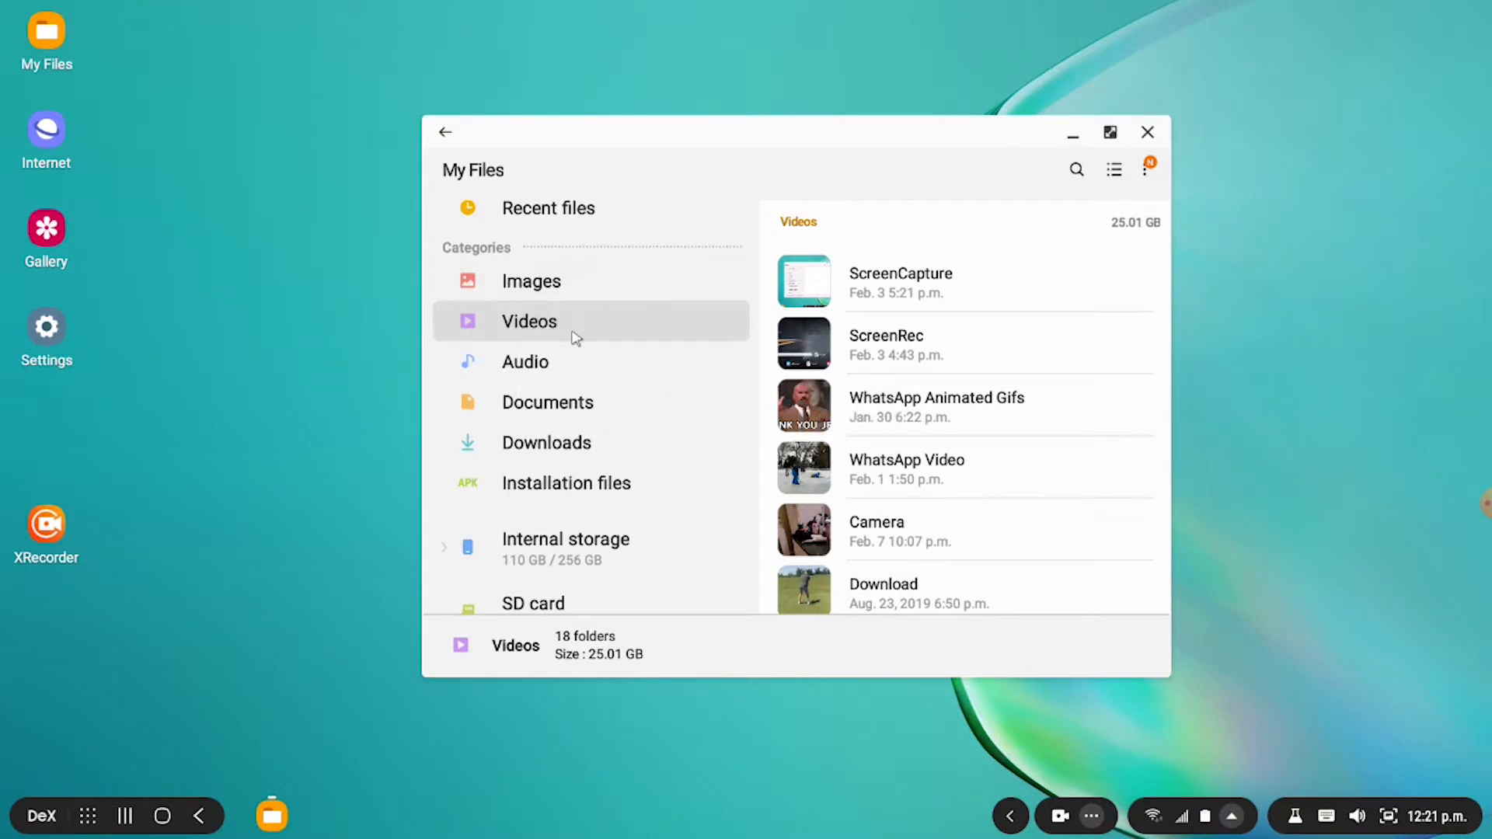
scroll("down", 3)
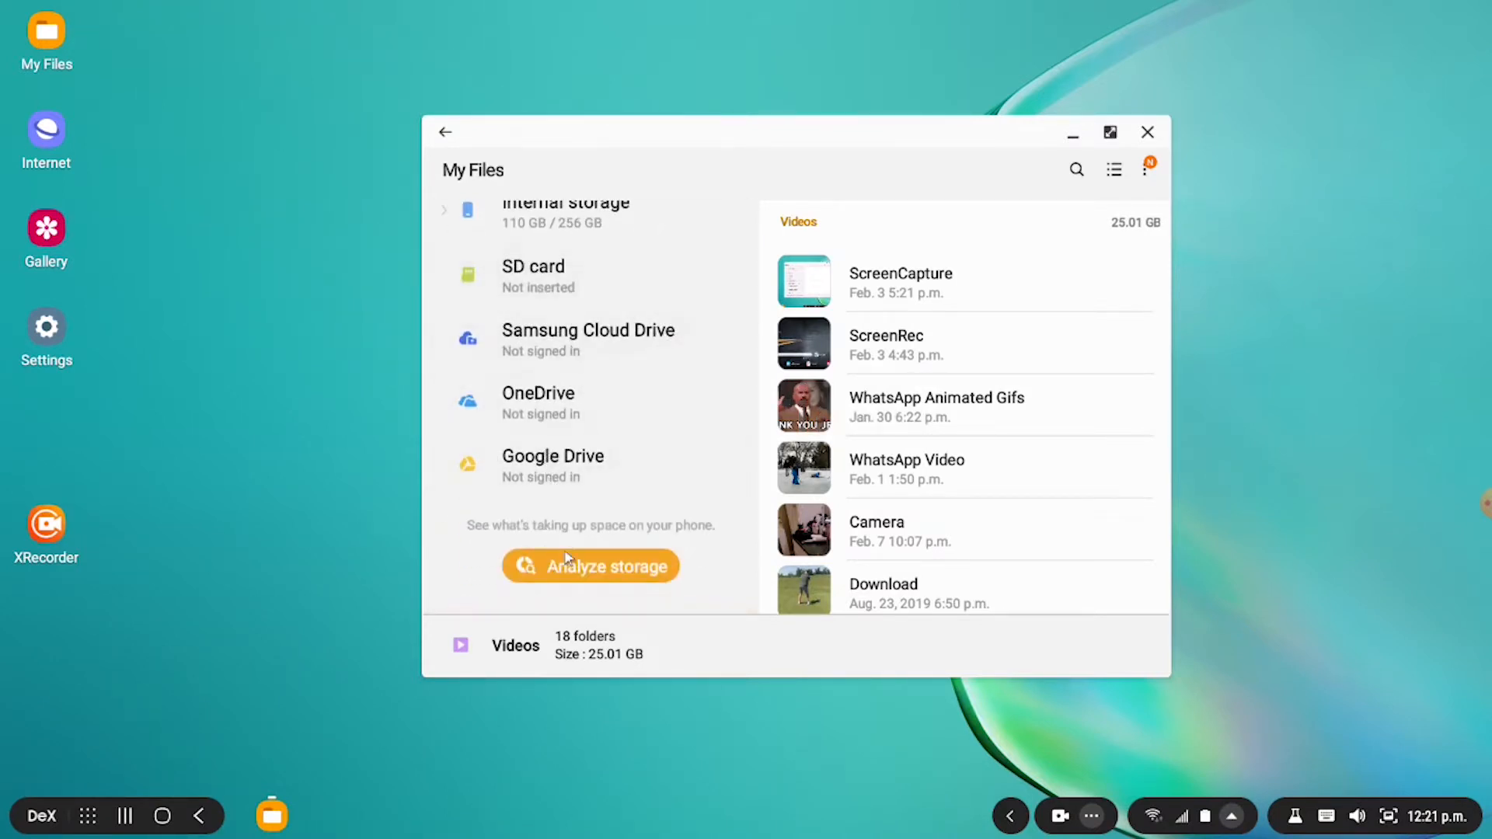
Review Analyze storage showing 42% internal storage used, then close My Files
left_click(591, 566)
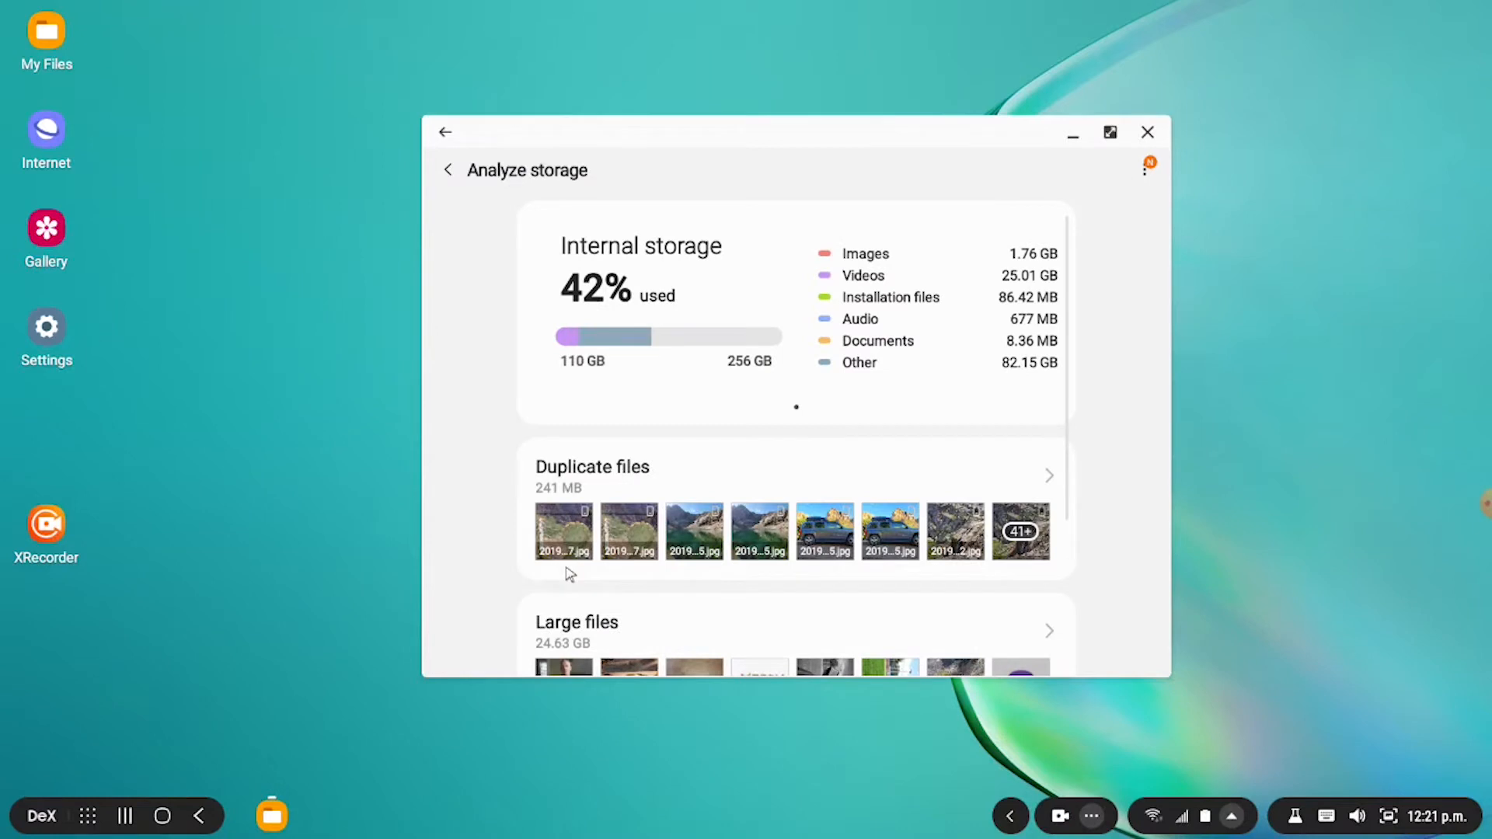
scroll("down", 3)
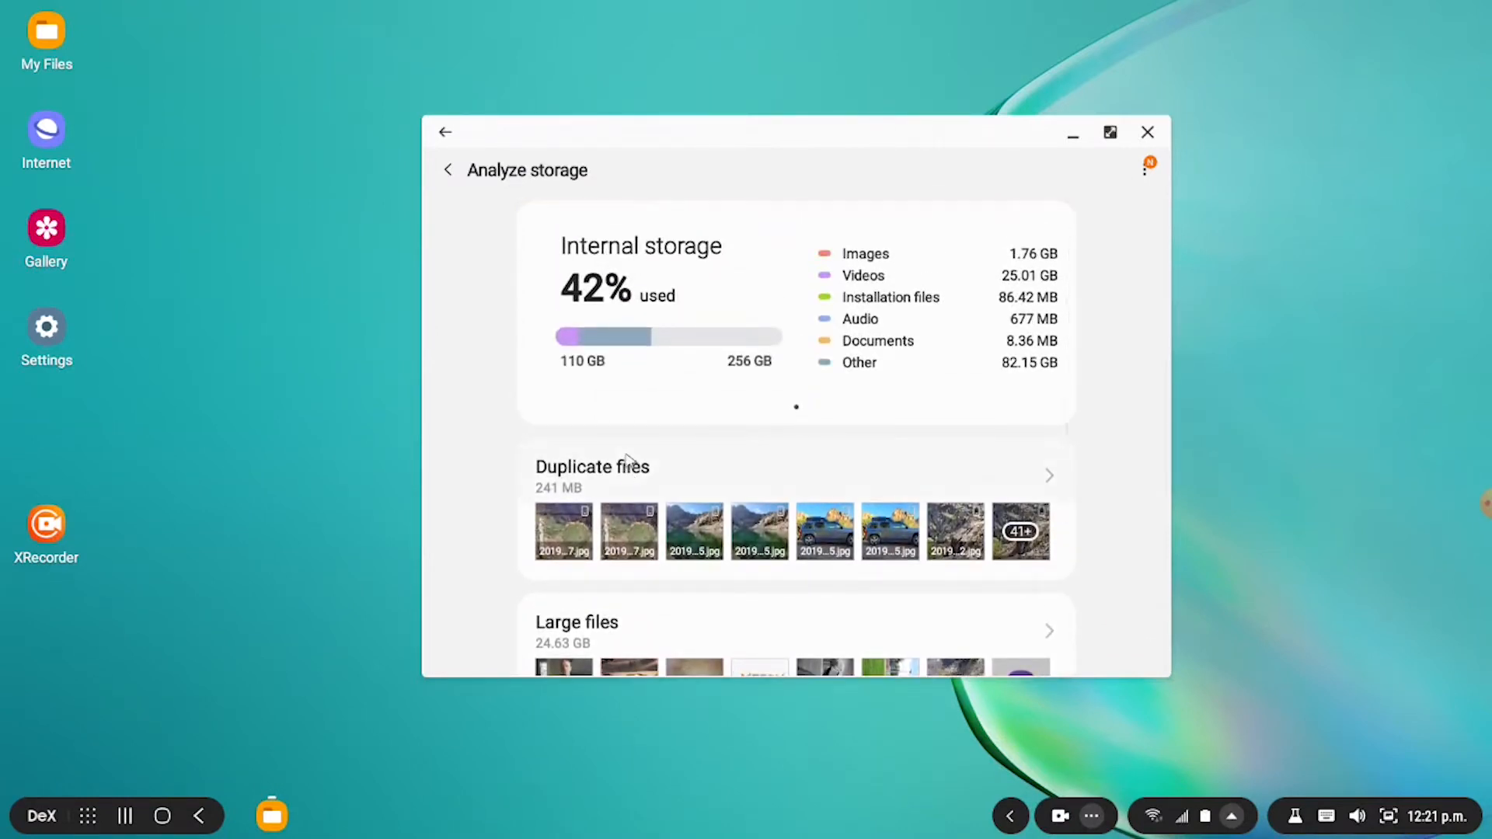
mouse_move(822, 429)
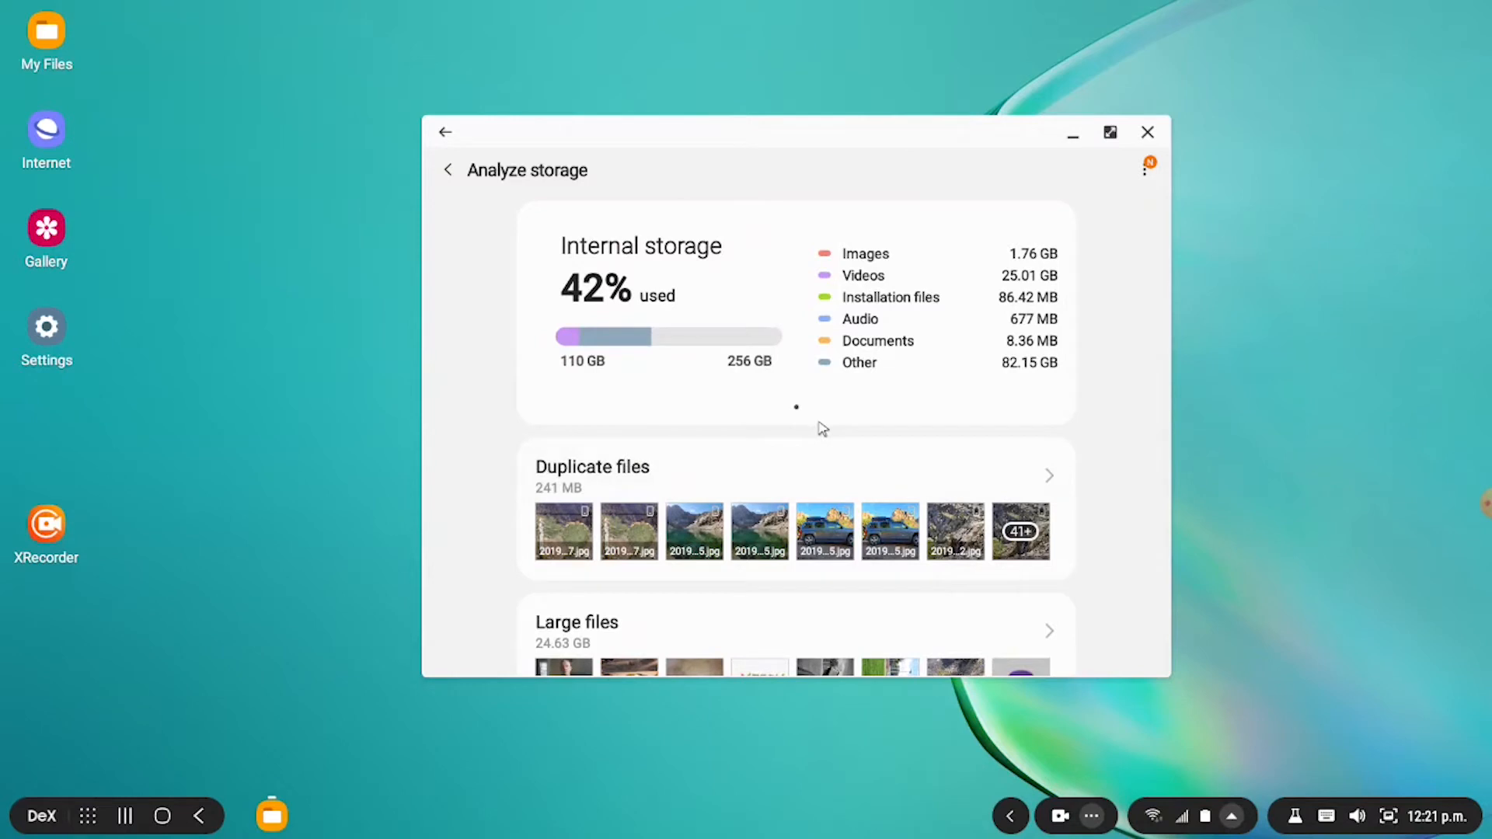
mouse_move(877, 404)
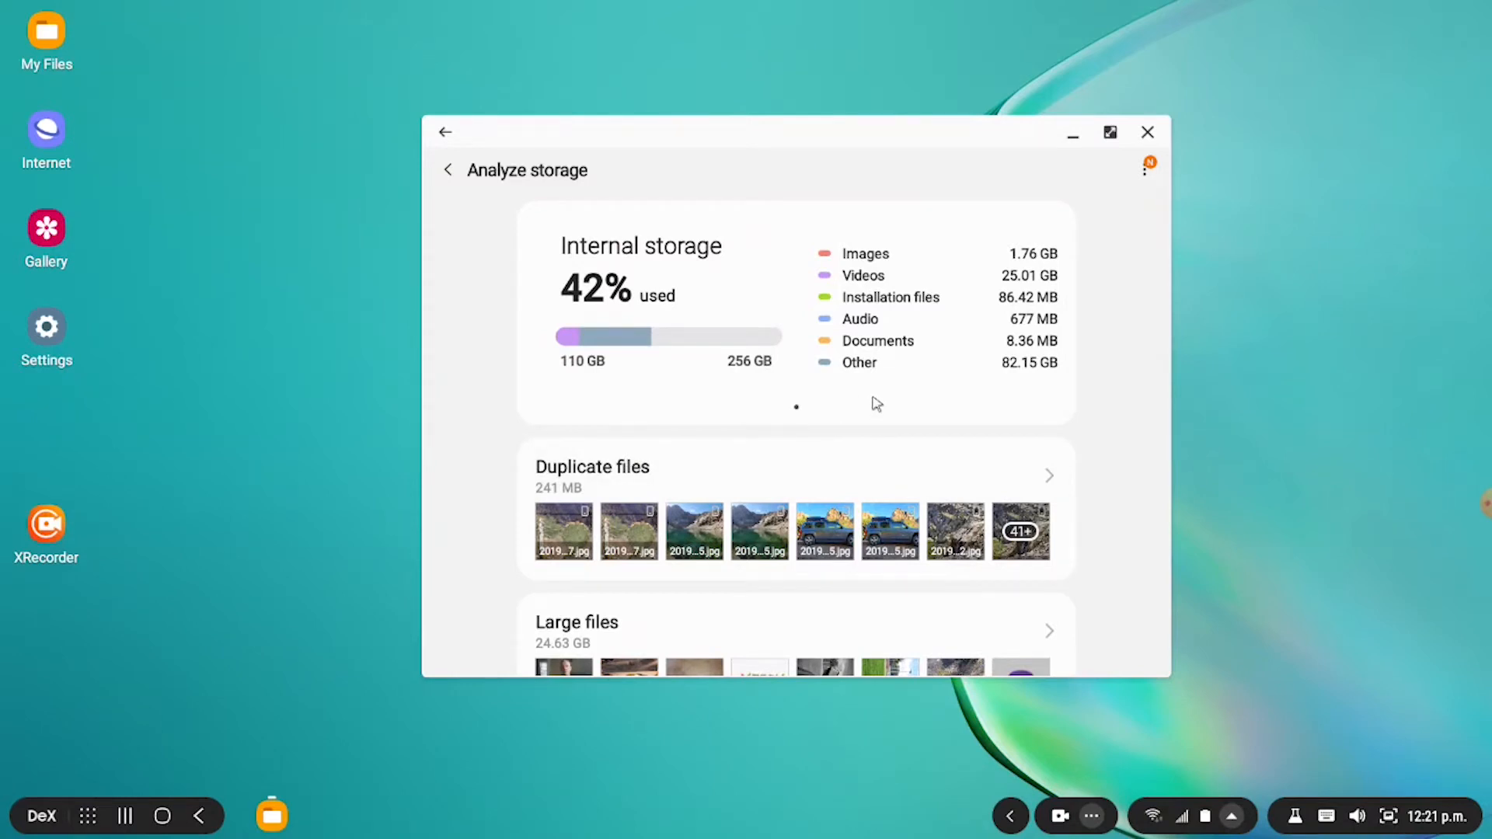
scroll("down", 3)
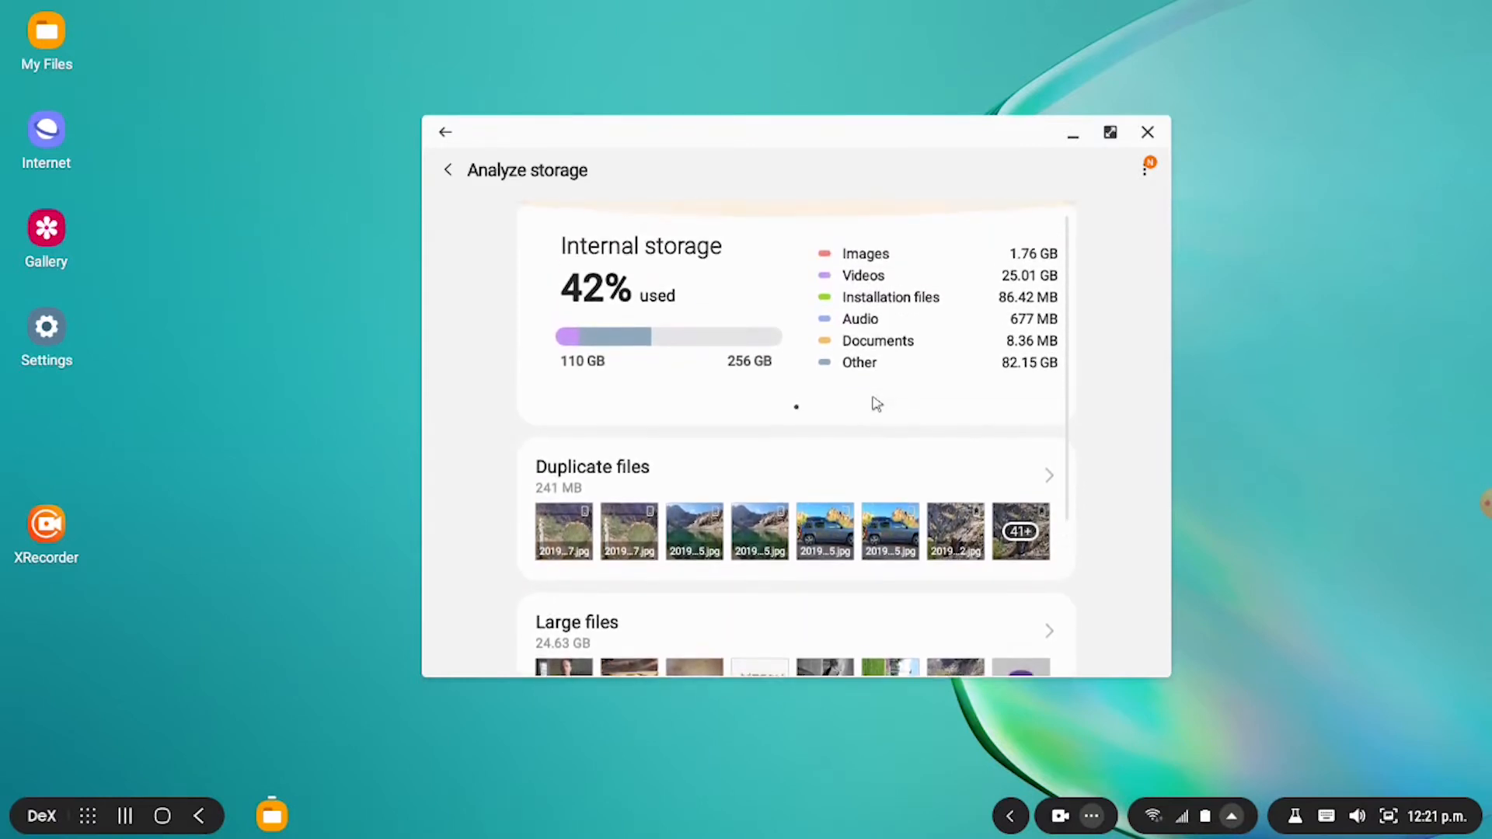
scroll("down", 3)
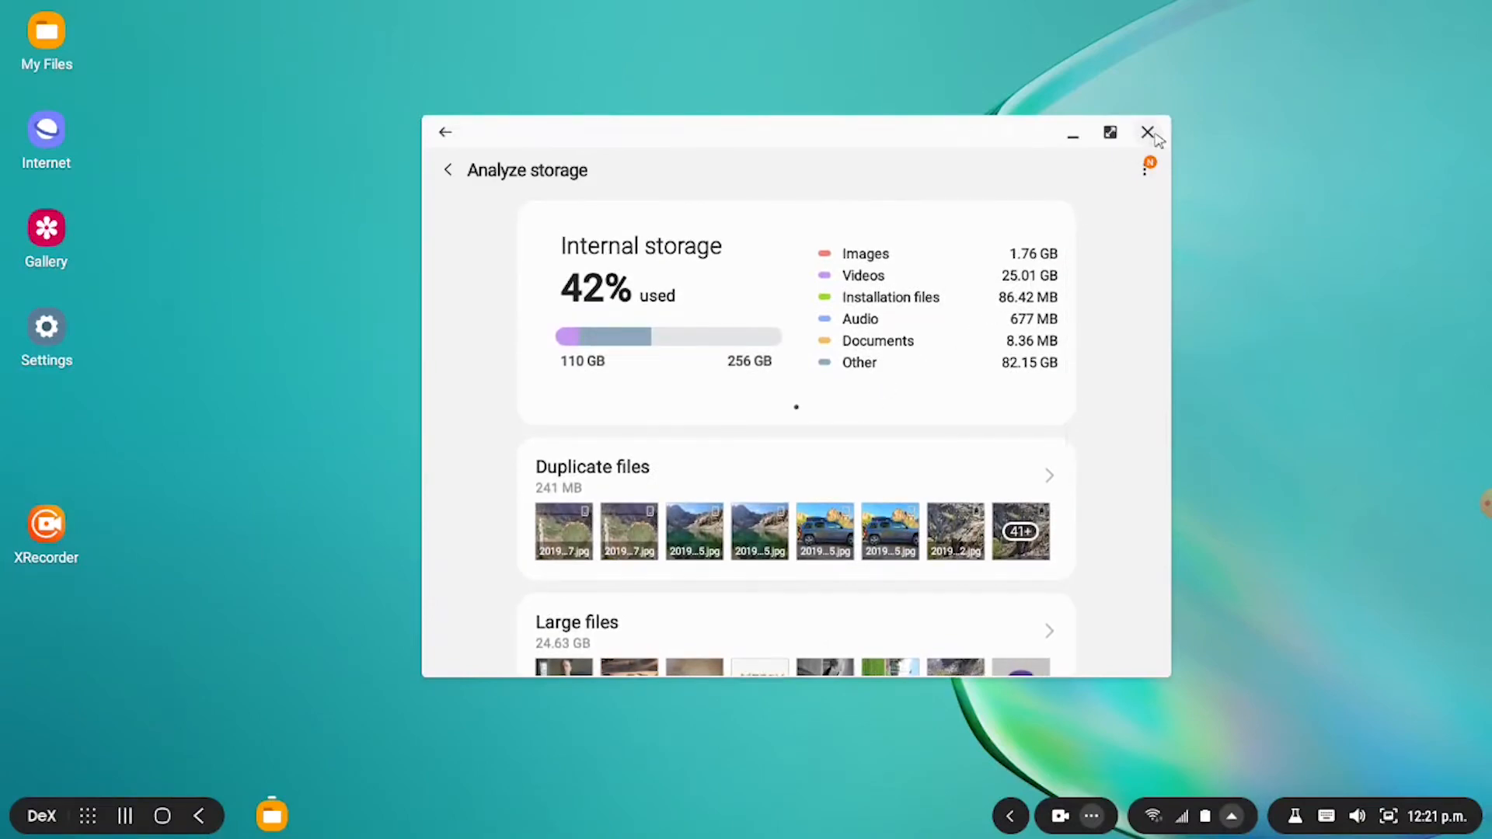
left_click(1147, 132)
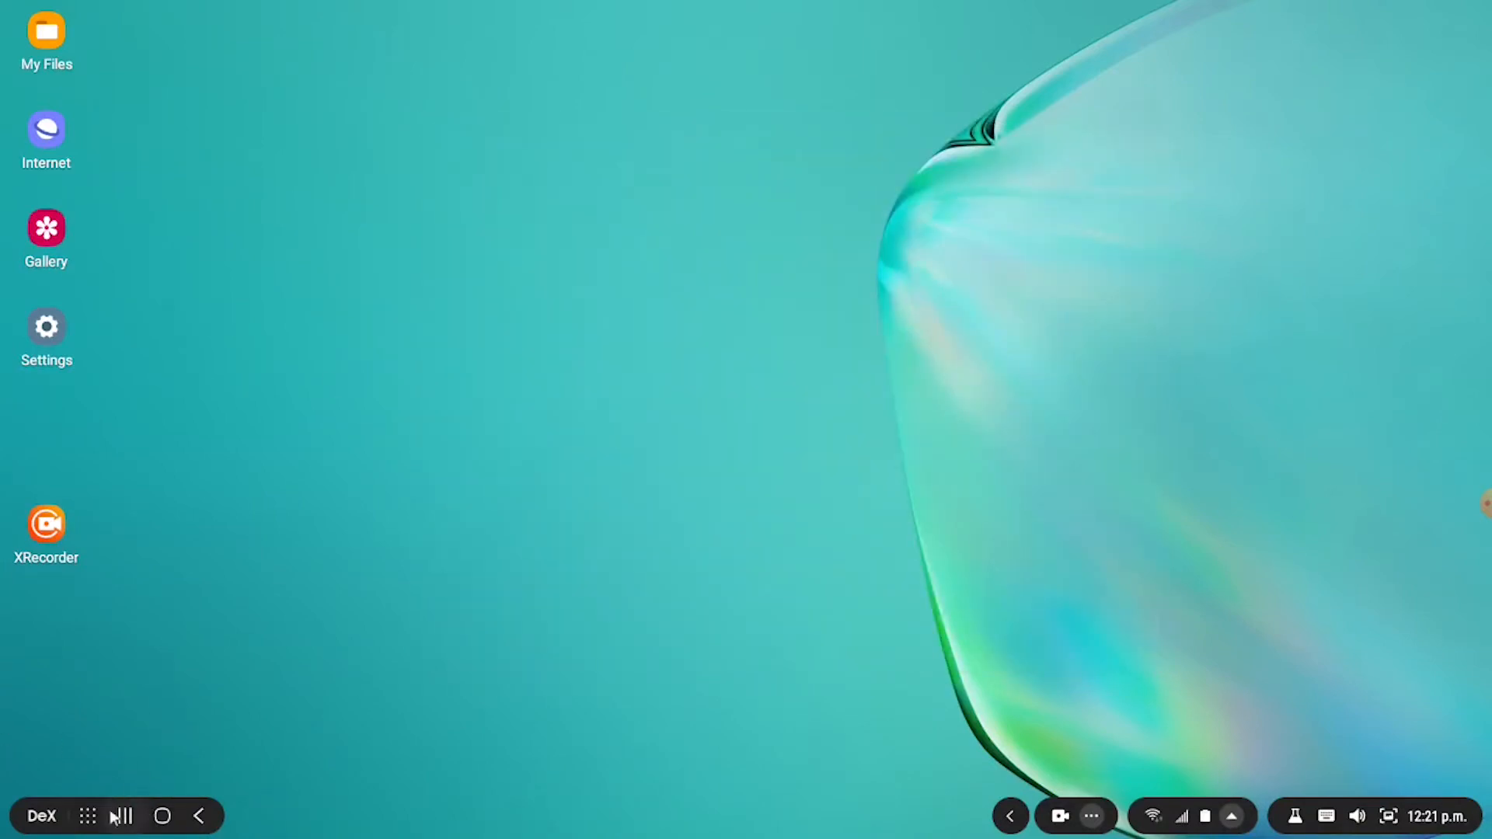
Launch Microsoft Word from the DeX apps grid onto a document about DeX mode
left_click(87, 814)
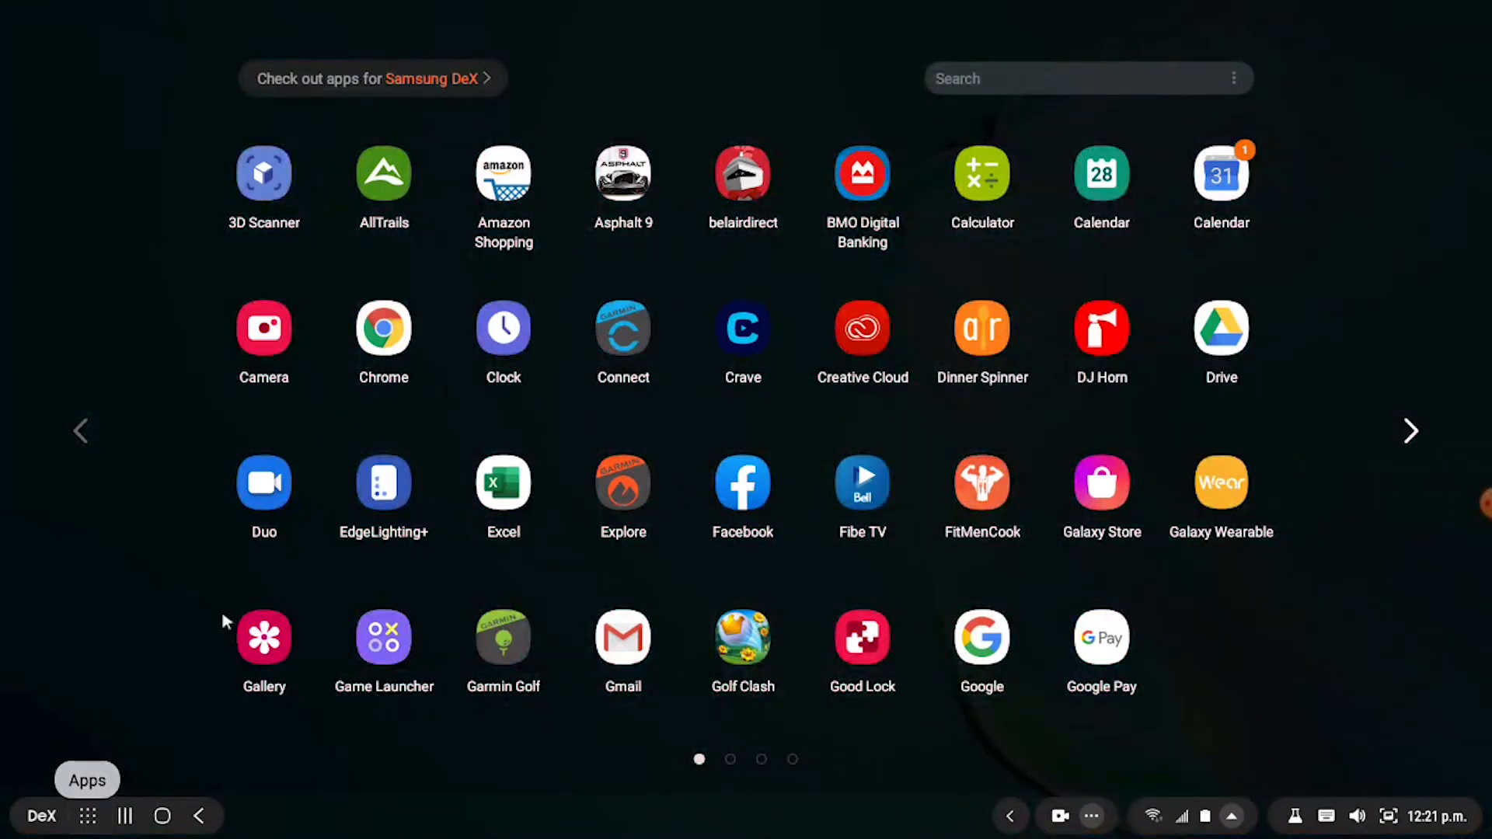
mouse_move(560, 443)
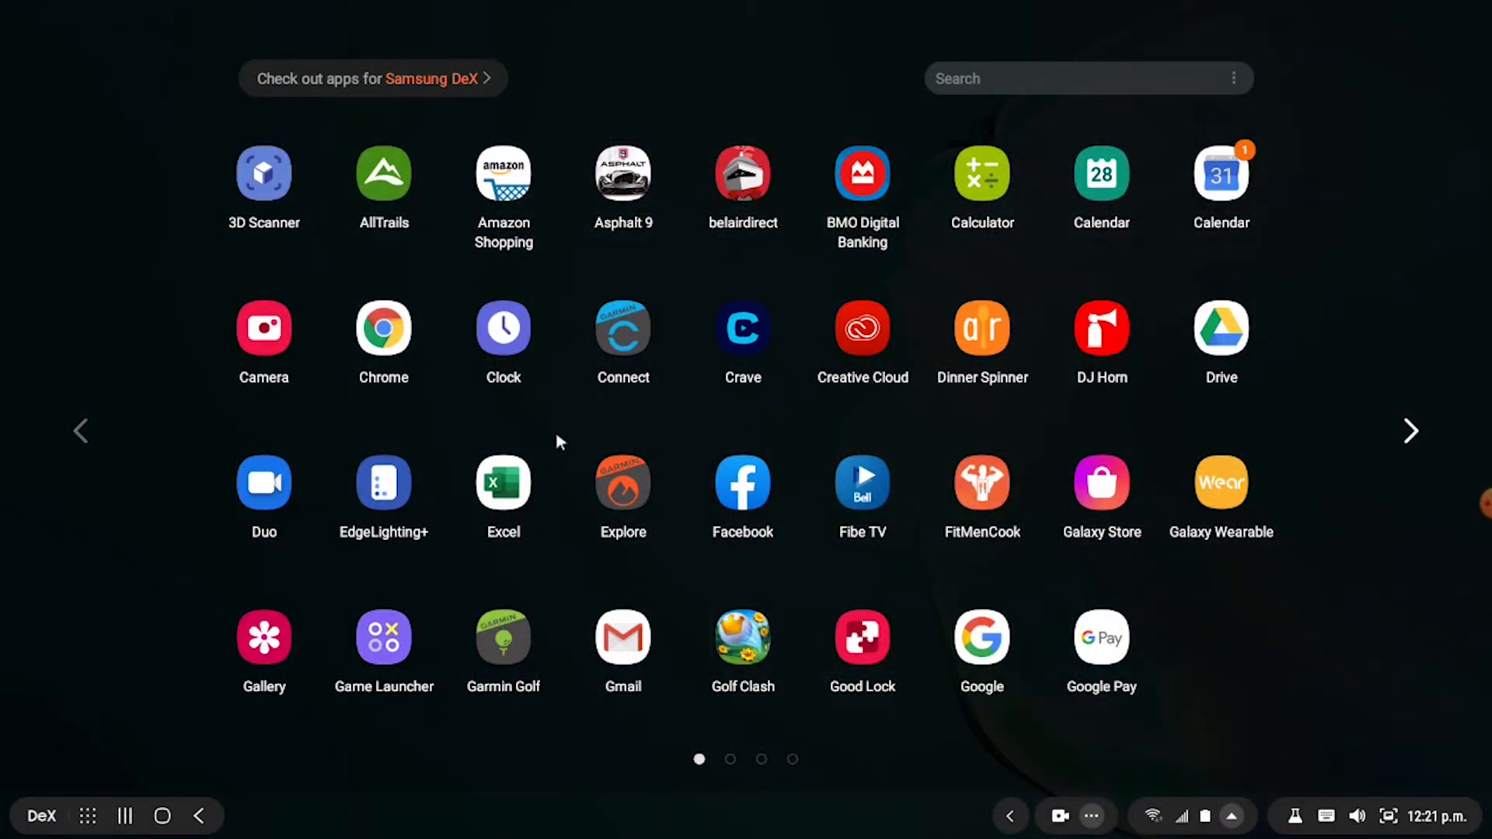
left_click(1411, 432)
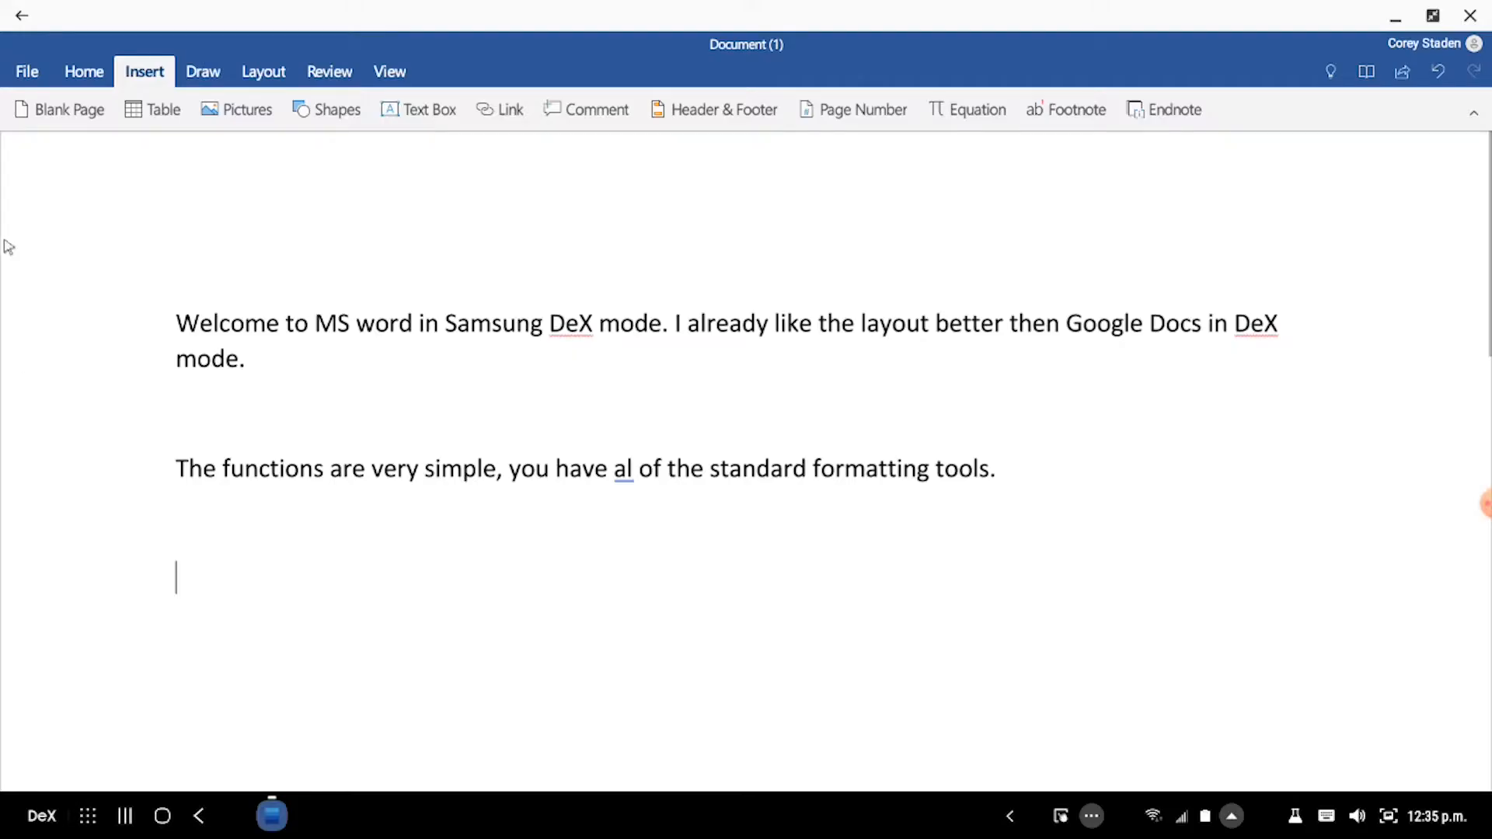
Insert a 3×3 table below the Word document's text
left_click(152, 109)
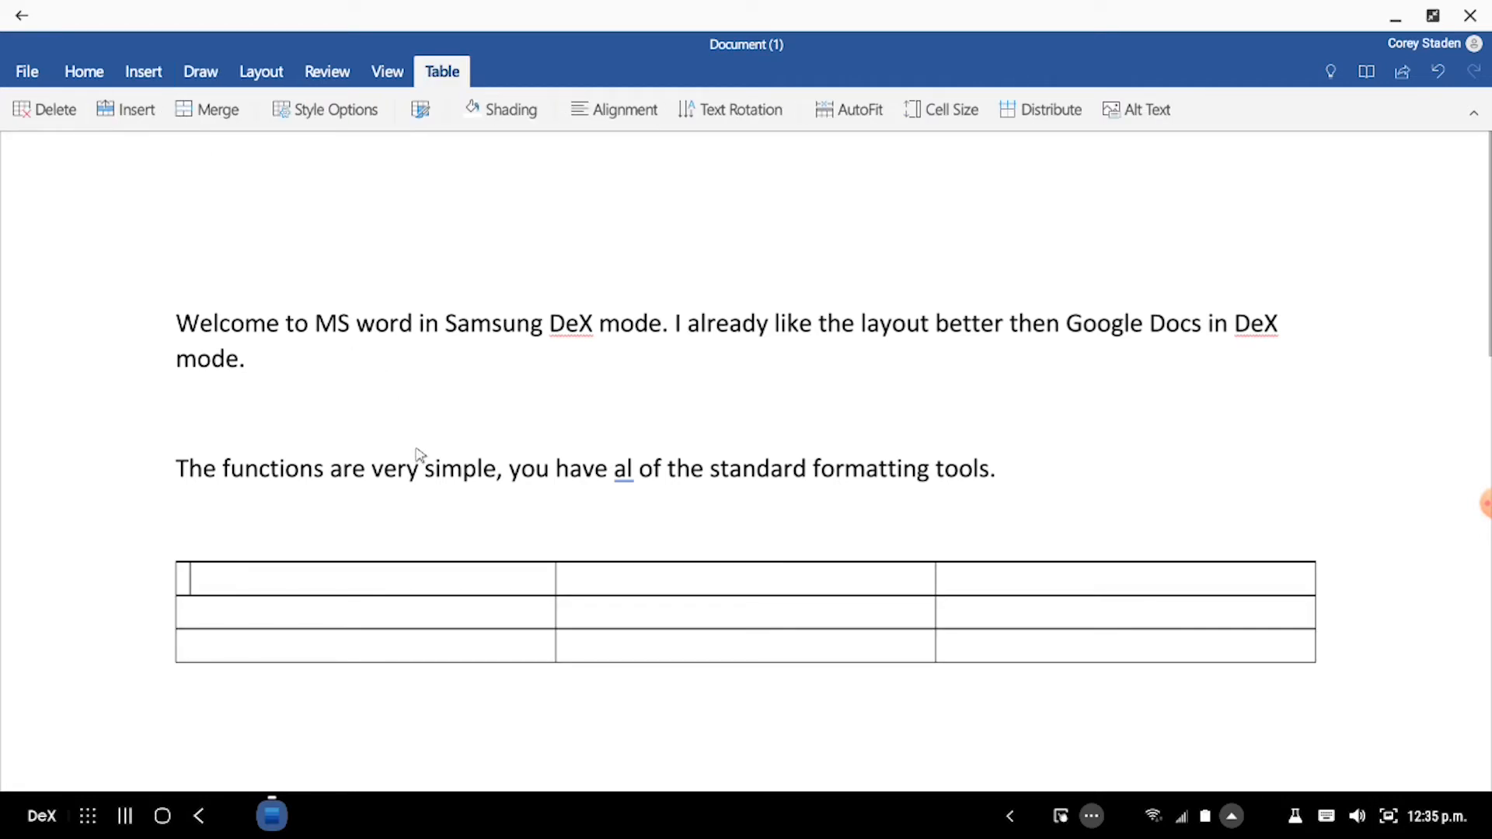
left_click(387, 72)
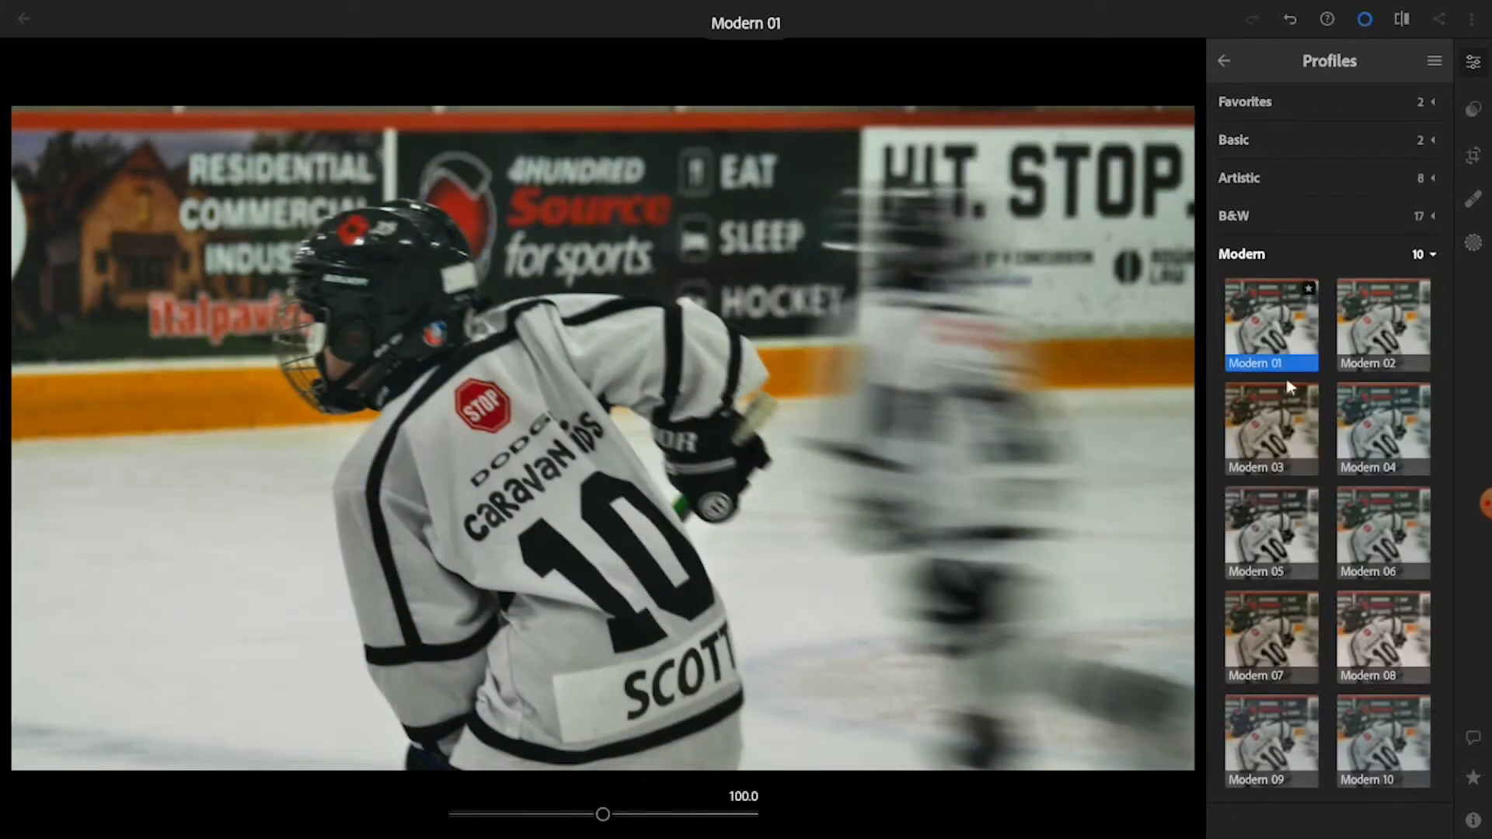
Apply the Modern 01 profile to the hockey player photo in Lightroom
left_click(1474, 62)
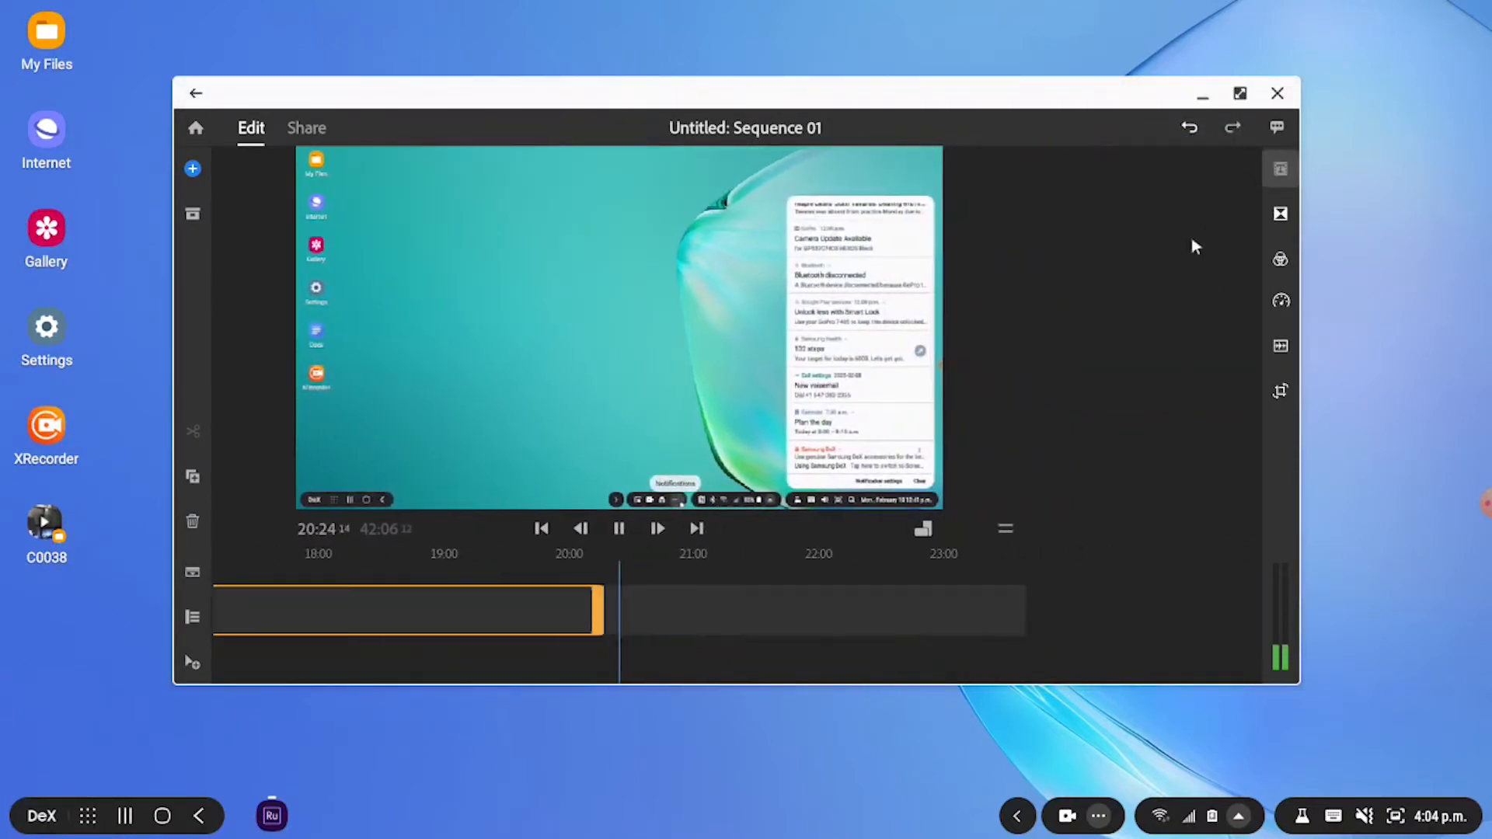
Return from the sequence to the Your Projects gallery in Premiere Rush
left_click(1279, 168)
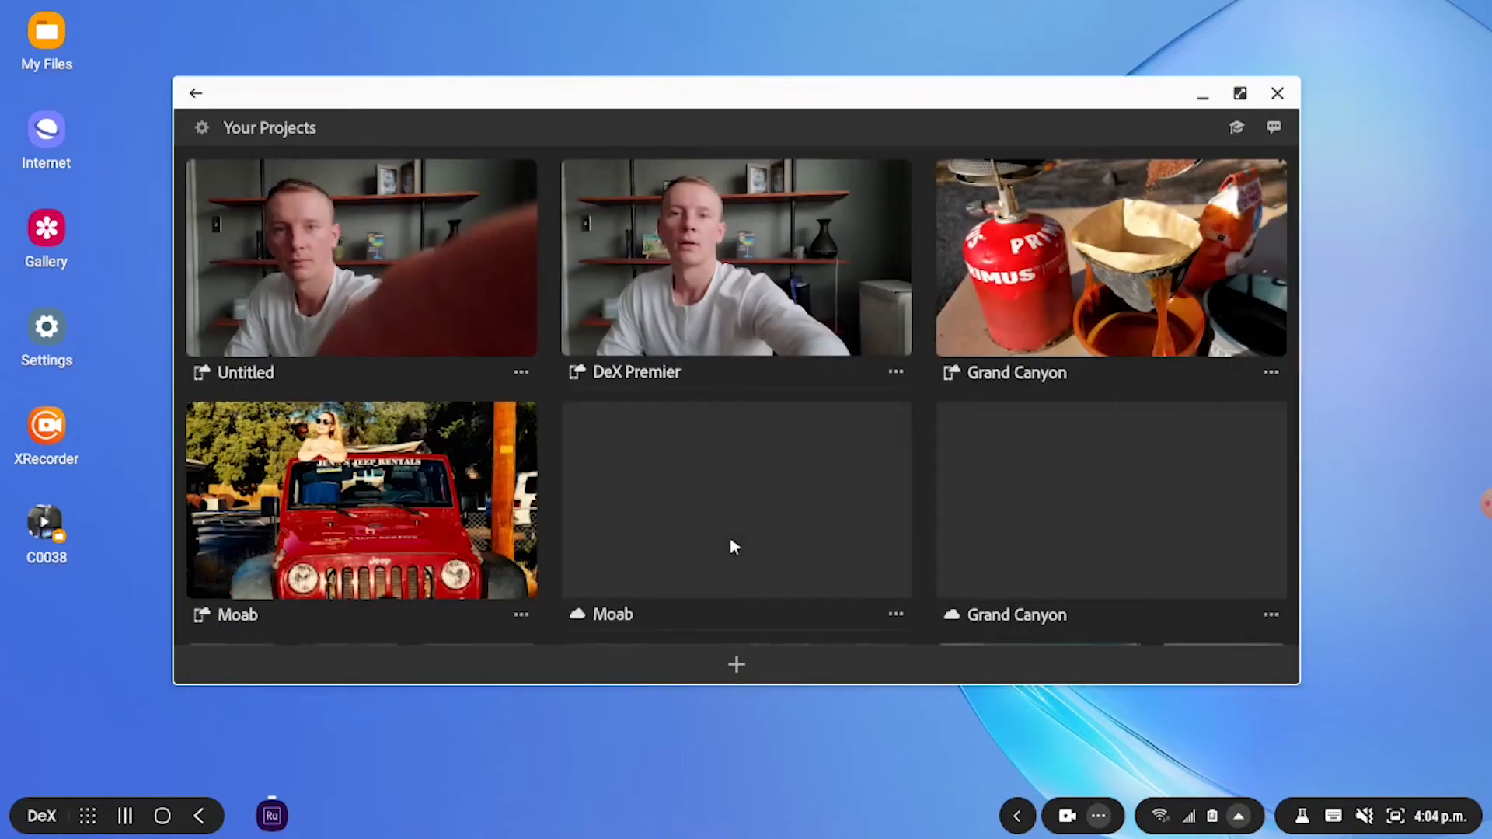
mouse_move(432, 231)
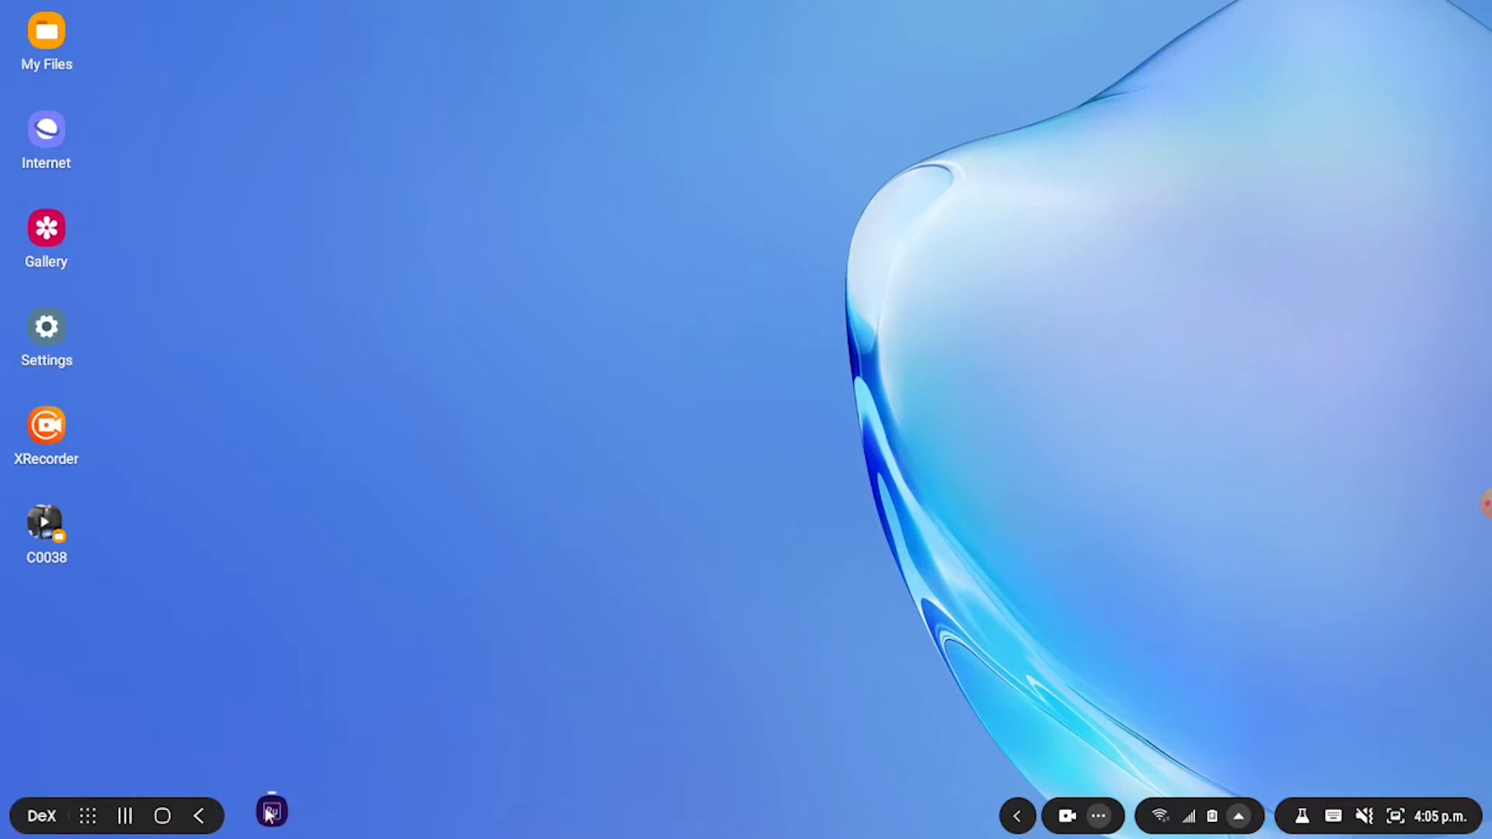
Launch Chrome from the taskbar and scroll through the Articles for you feed
left_click(273, 833)
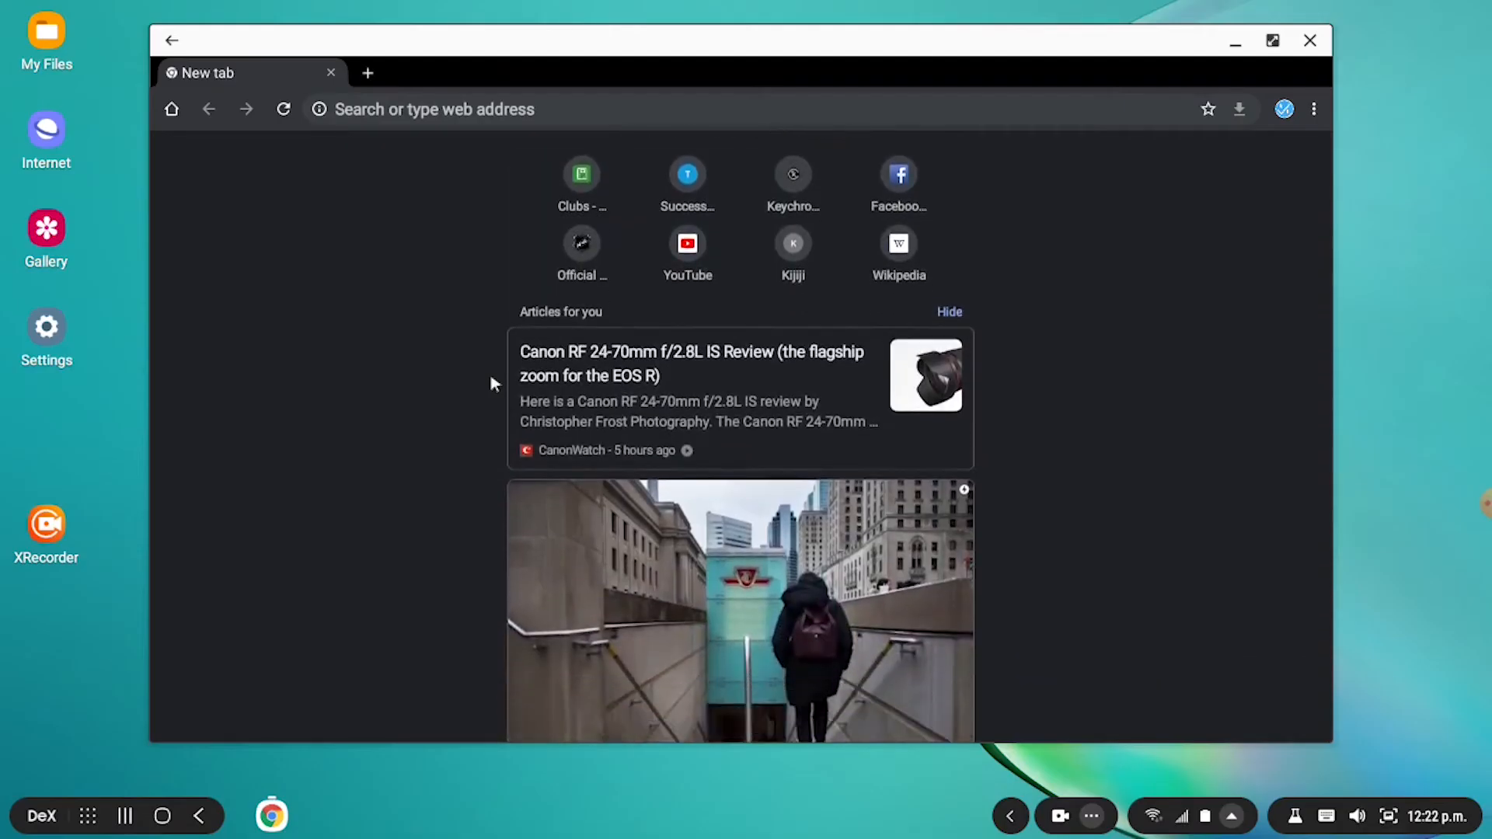
scroll("down", 3)
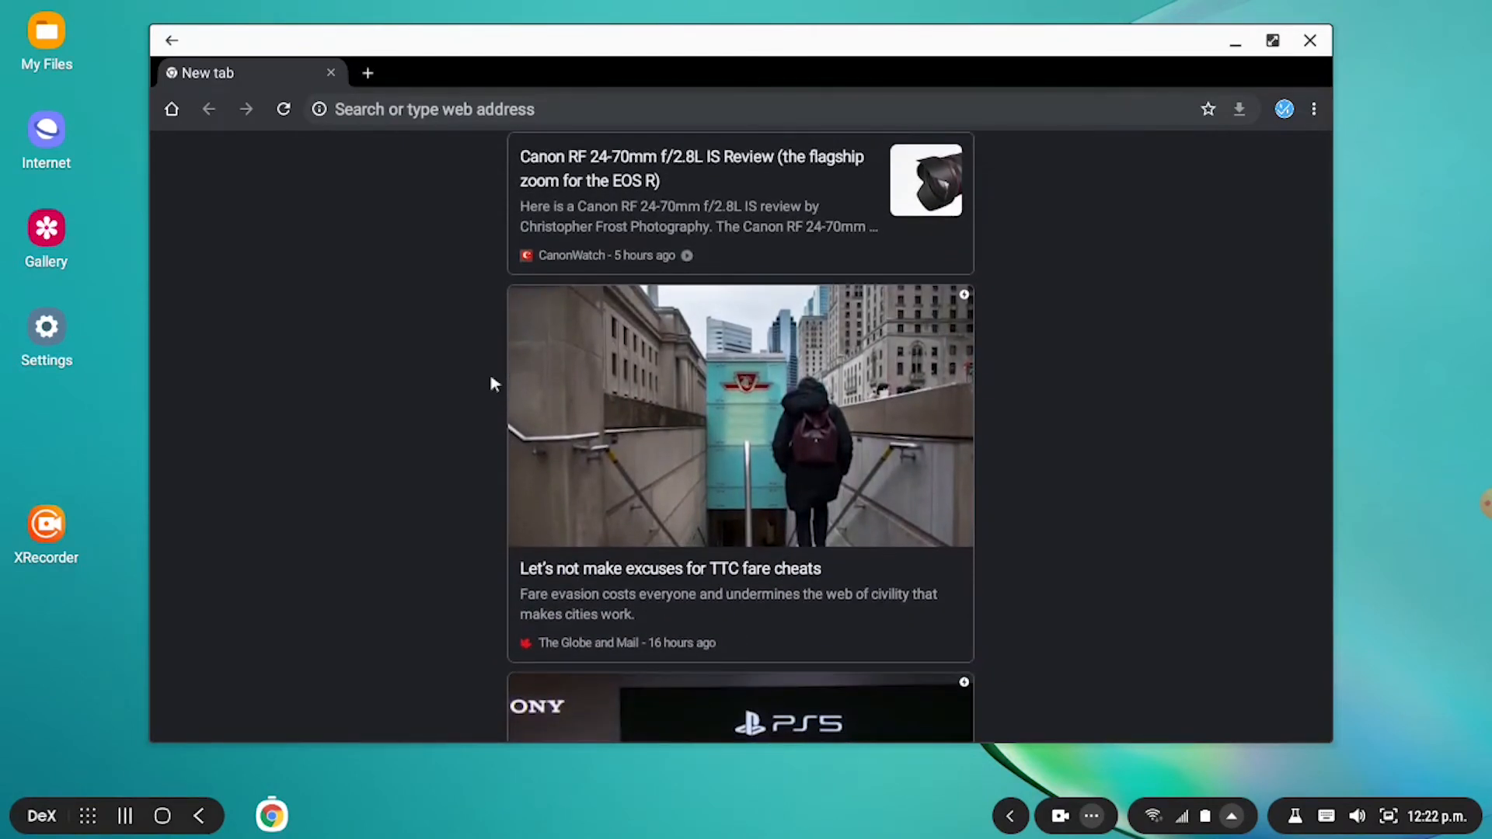
scroll("down", 3)
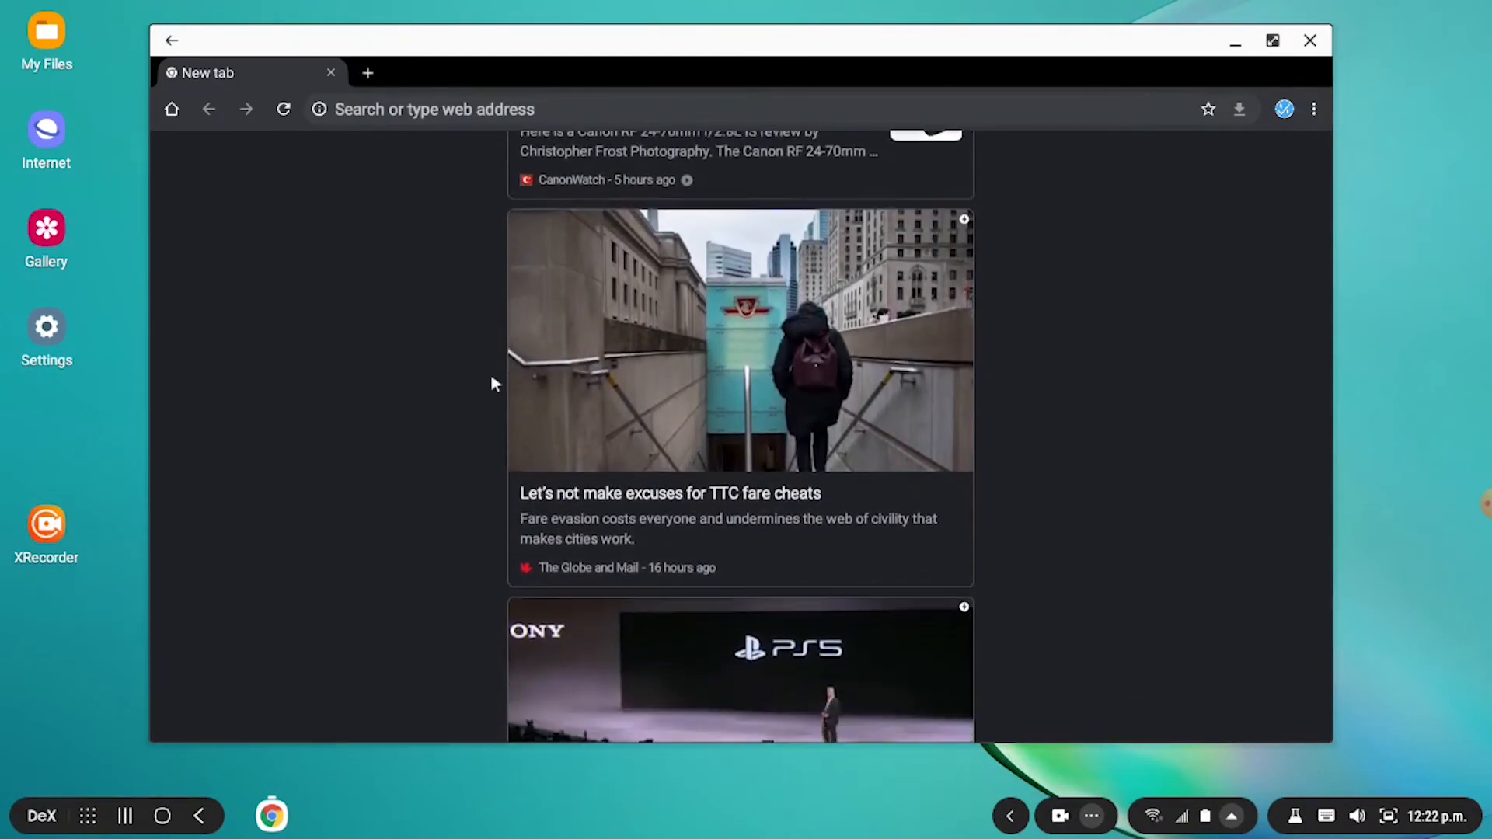
scroll("down", 3)
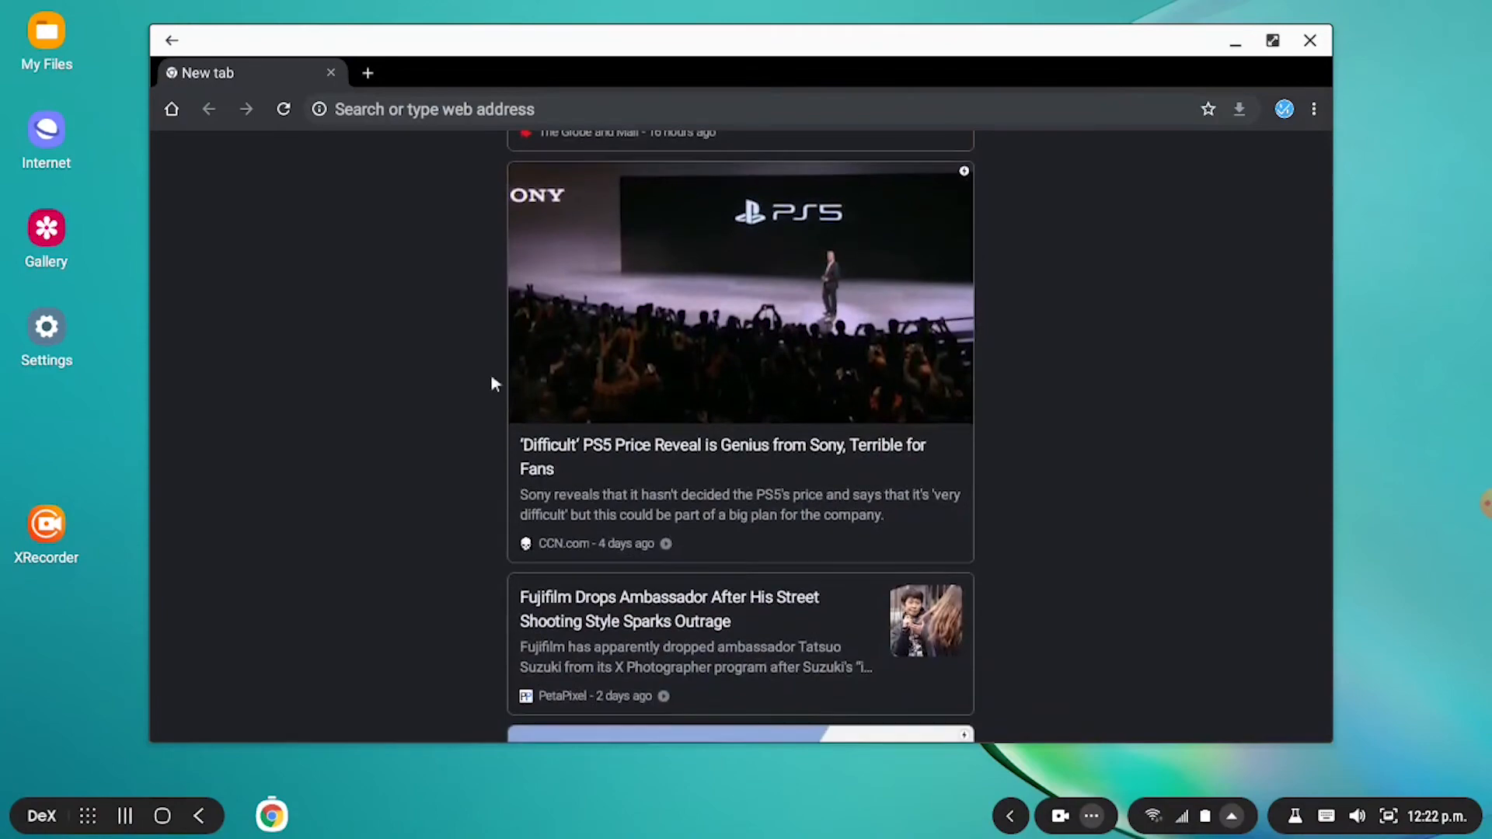